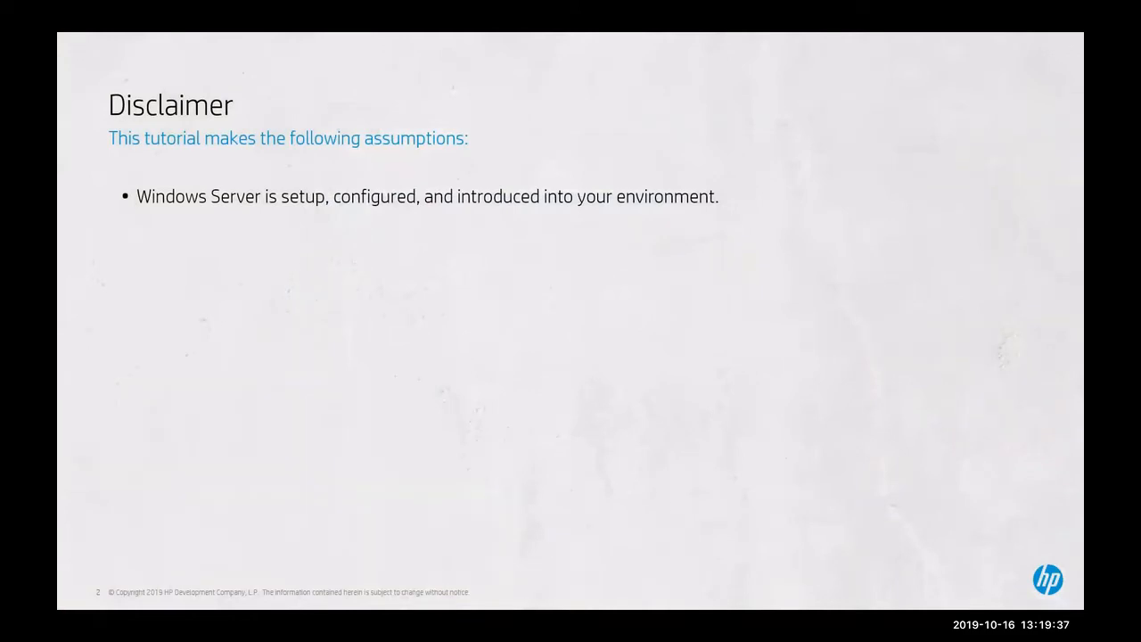
# Advance from the Disclaimer slide to the 'Complete Installation in 10 Clicks' slide
pyautogui.press('Right')
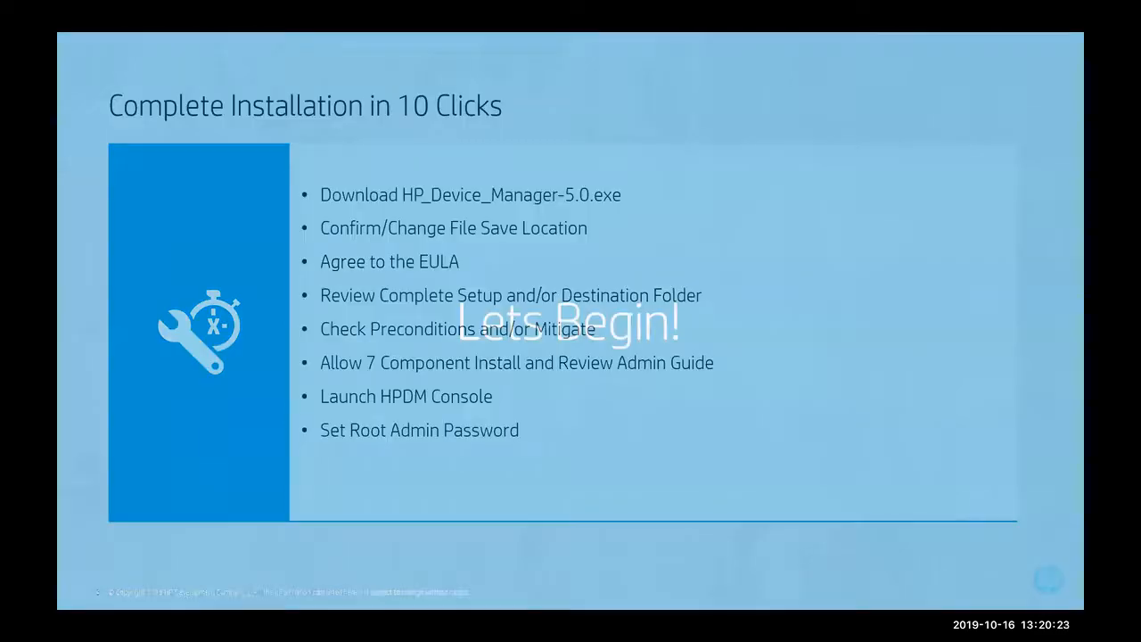
# Advance past the final slide to end the slideshow and show the server desktop
pyautogui.press('right')
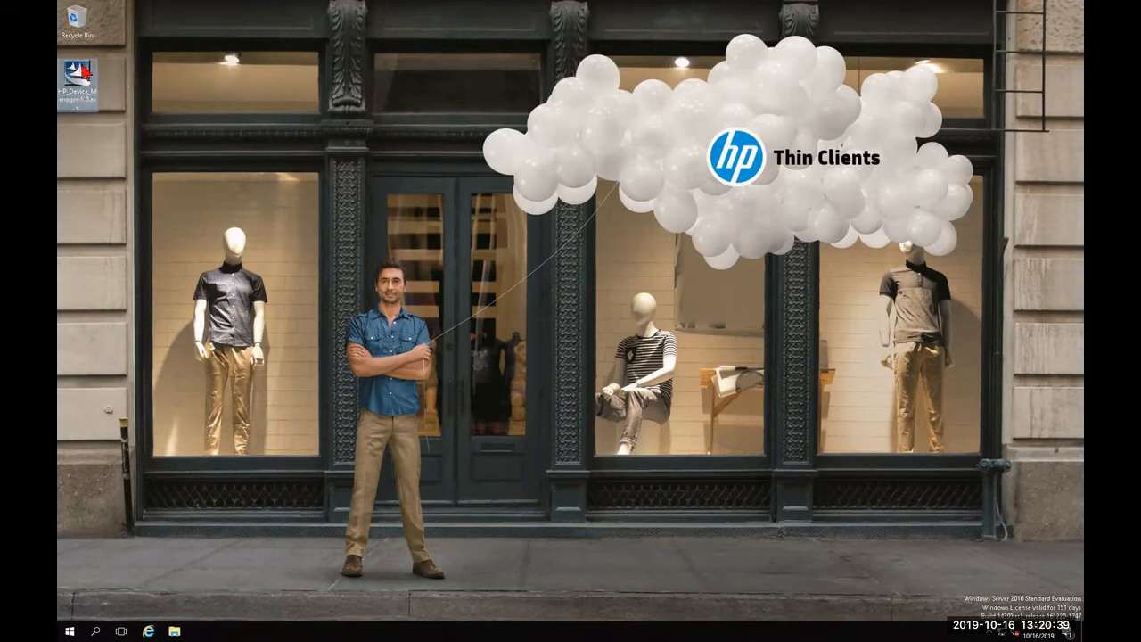
# Launch the HP Device Manager installer, allow it to run, and extract to the default folder
pyautogui.doubleClick(78, 79)
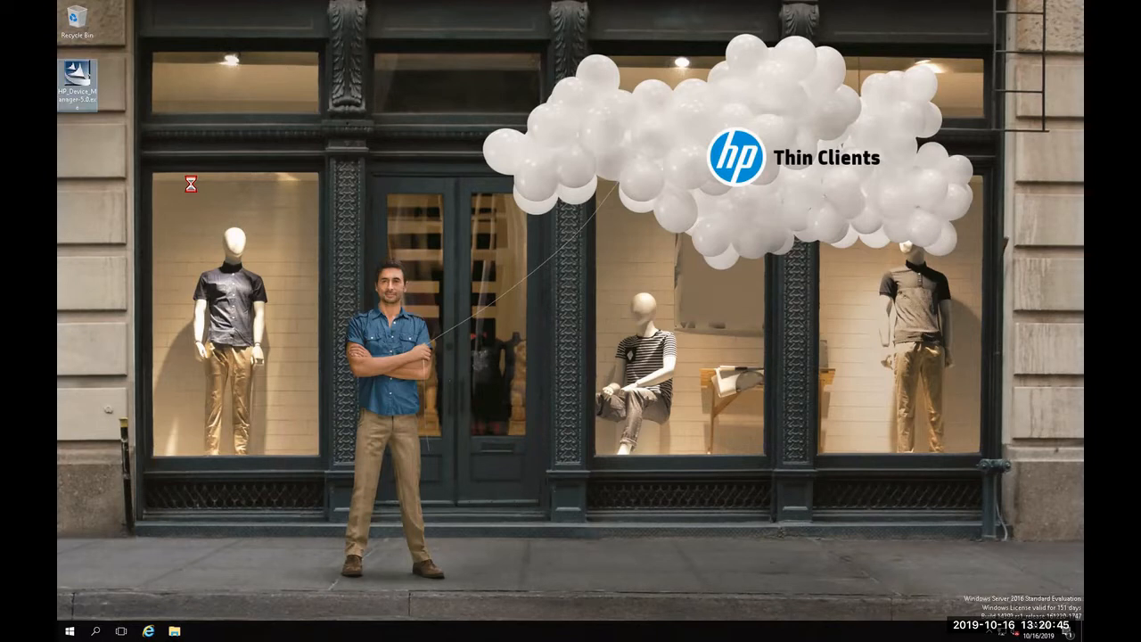
pyautogui.doubleClick(77, 75)
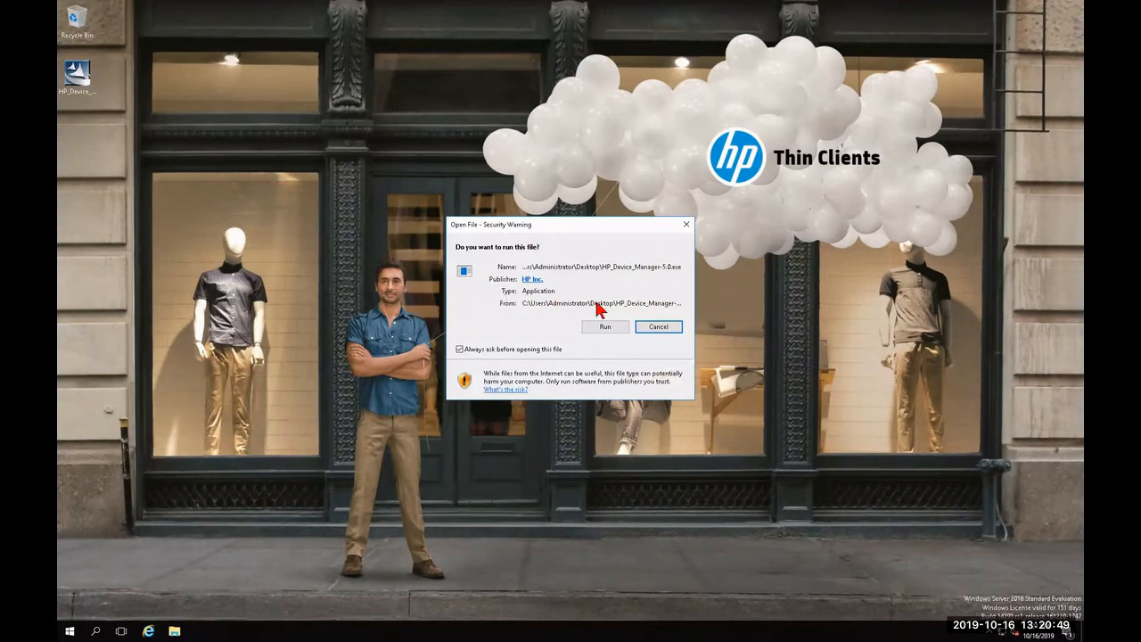
pyautogui.moveTo(605, 327)
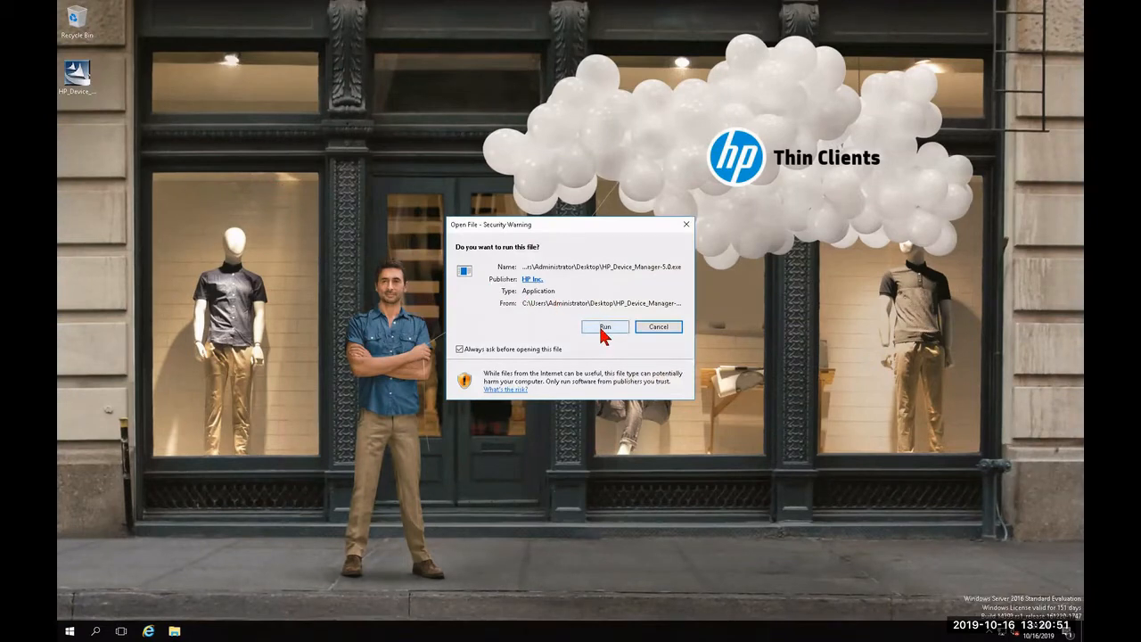
pyautogui.click(605, 327)
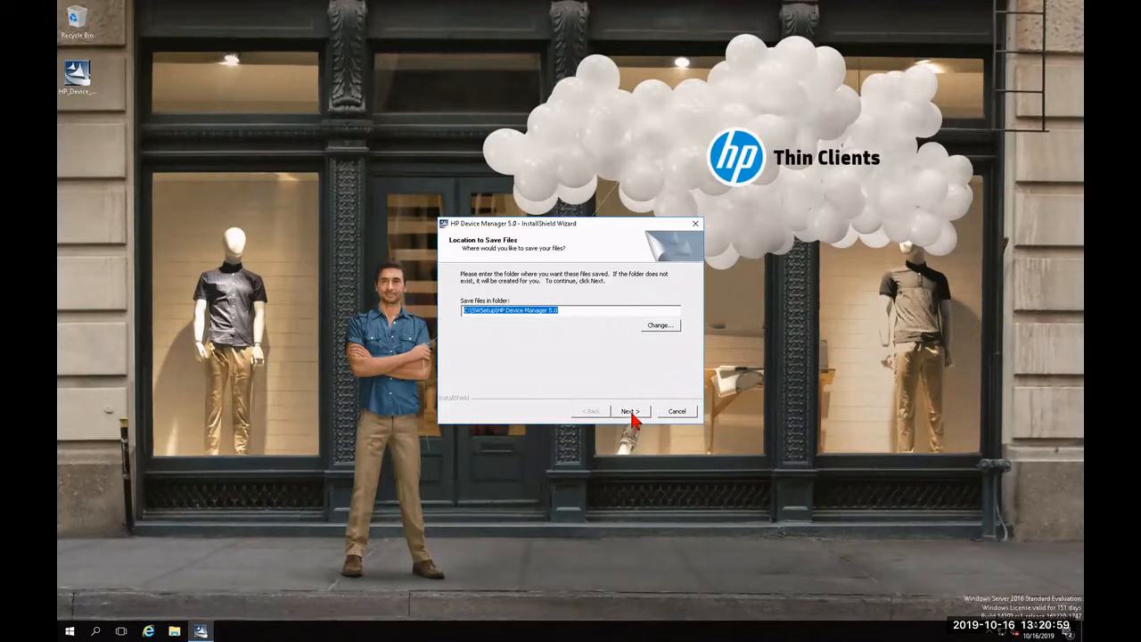
pyautogui.click(630, 411)
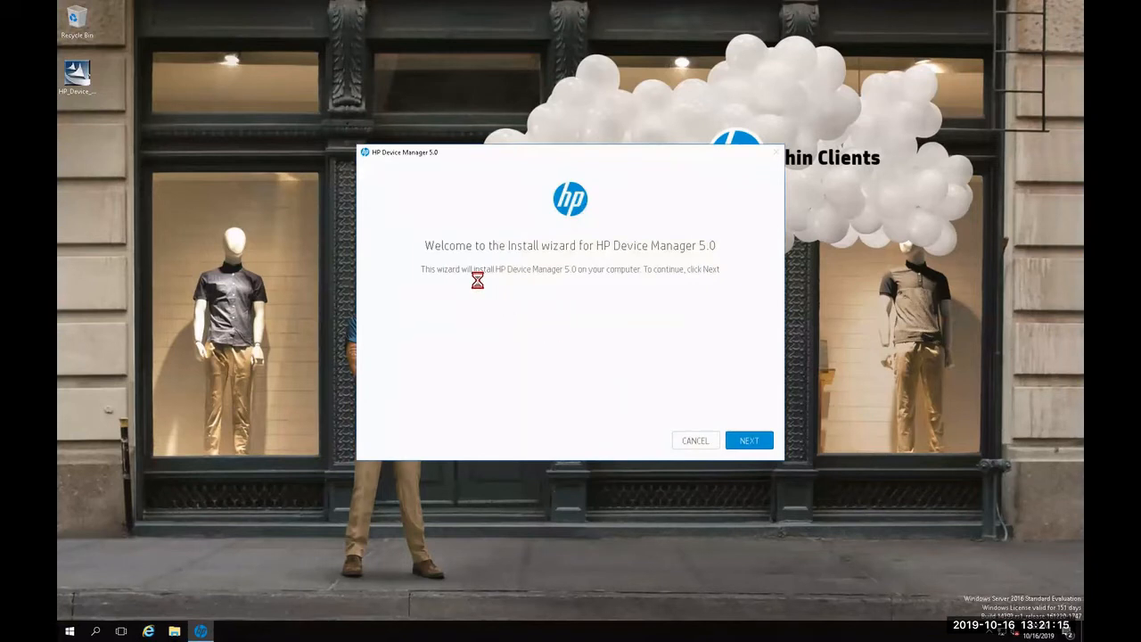
pyautogui.moveTo(524, 280)
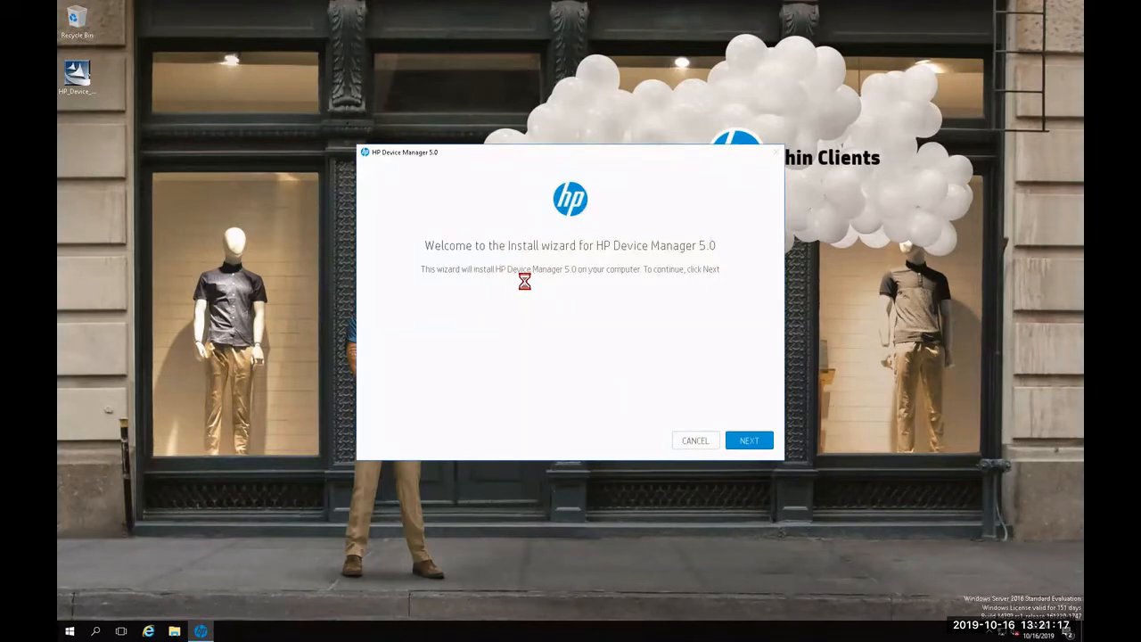
pyautogui.moveTo(651, 280)
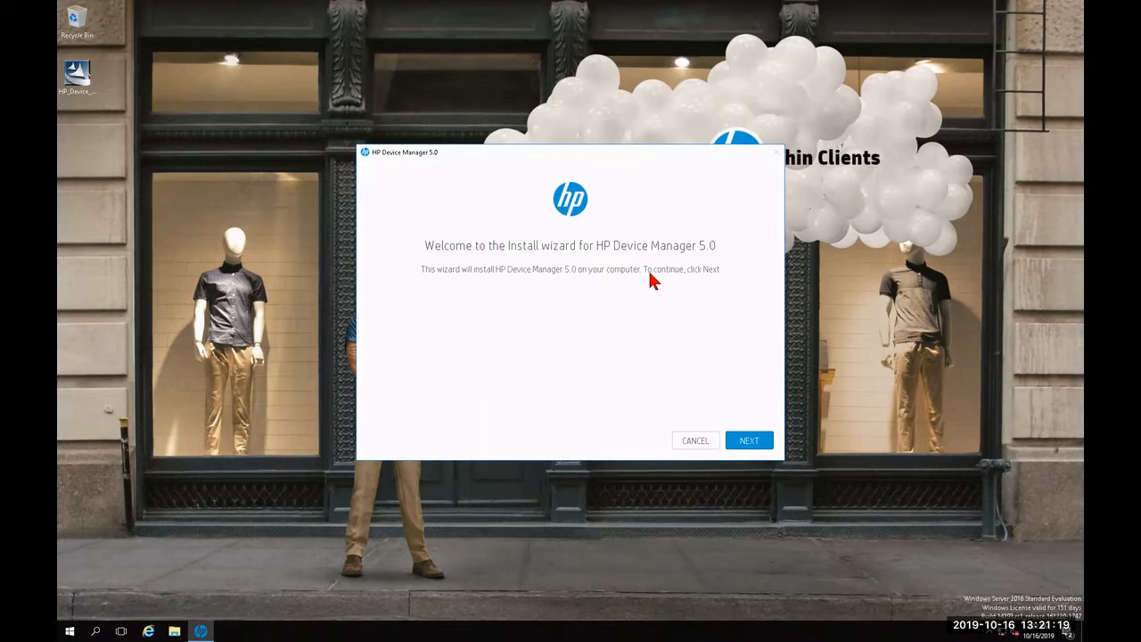
pyautogui.moveTo(748, 441)
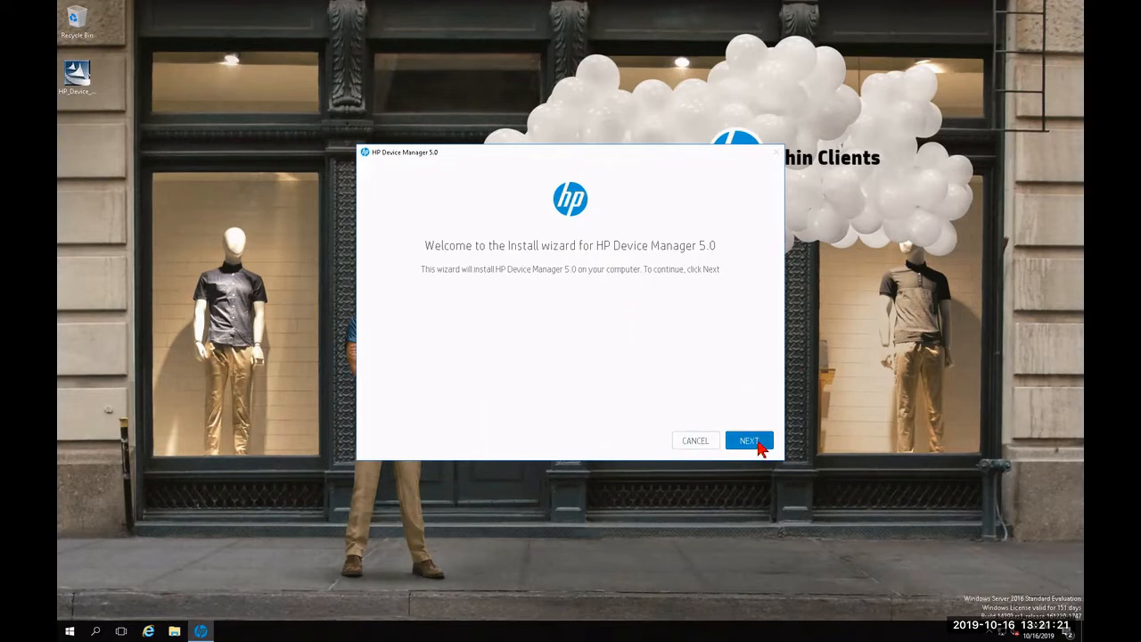
# Continue past the welcome screen, scroll the license agreement, and accept its terms
pyautogui.click(749, 440)
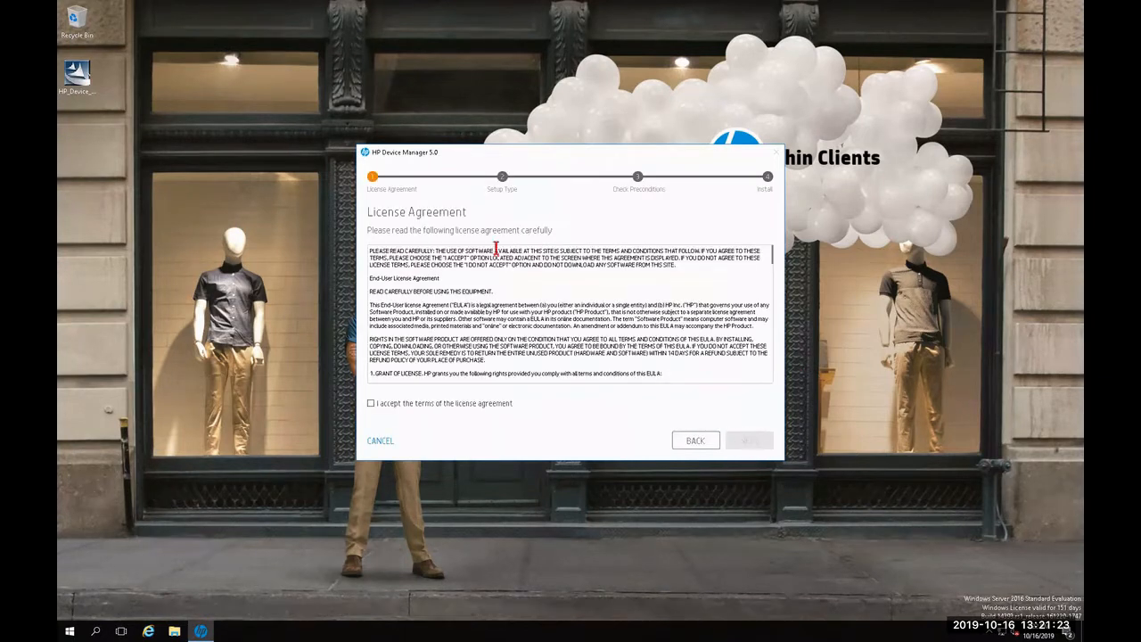
pyautogui.moveTo(430, 240)
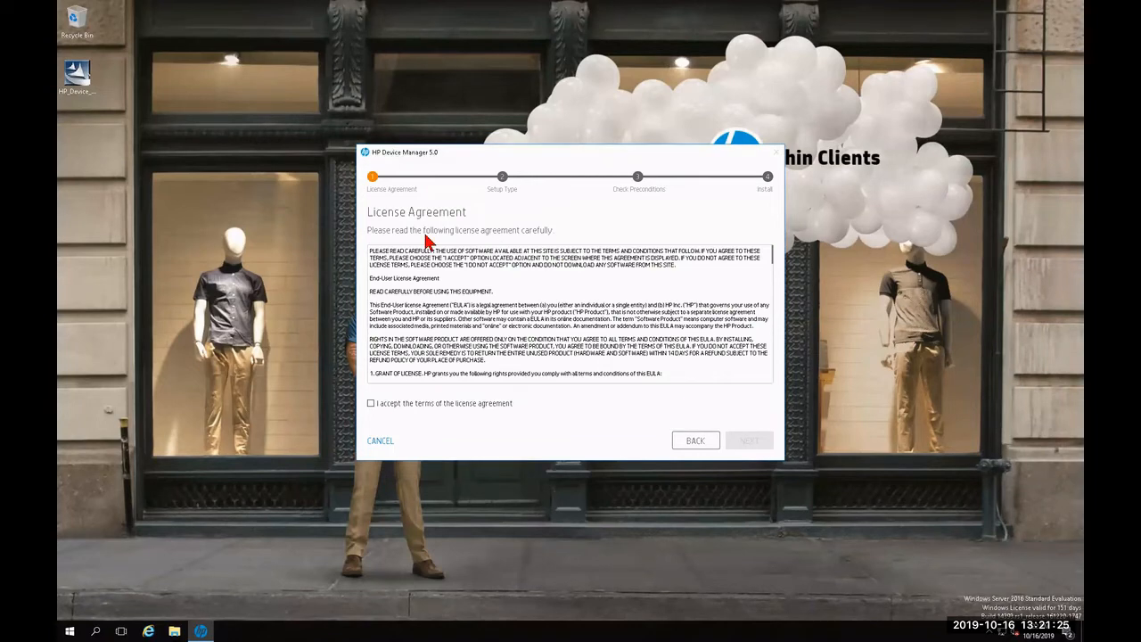
pyautogui.moveTo(599, 290)
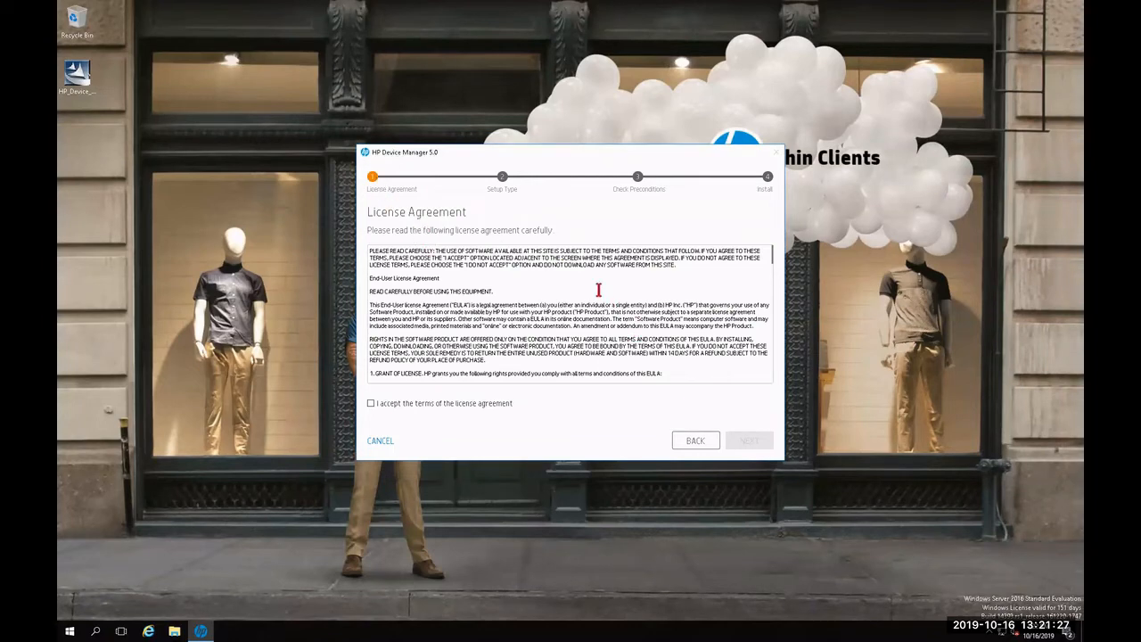
pyautogui.scroll(-3)
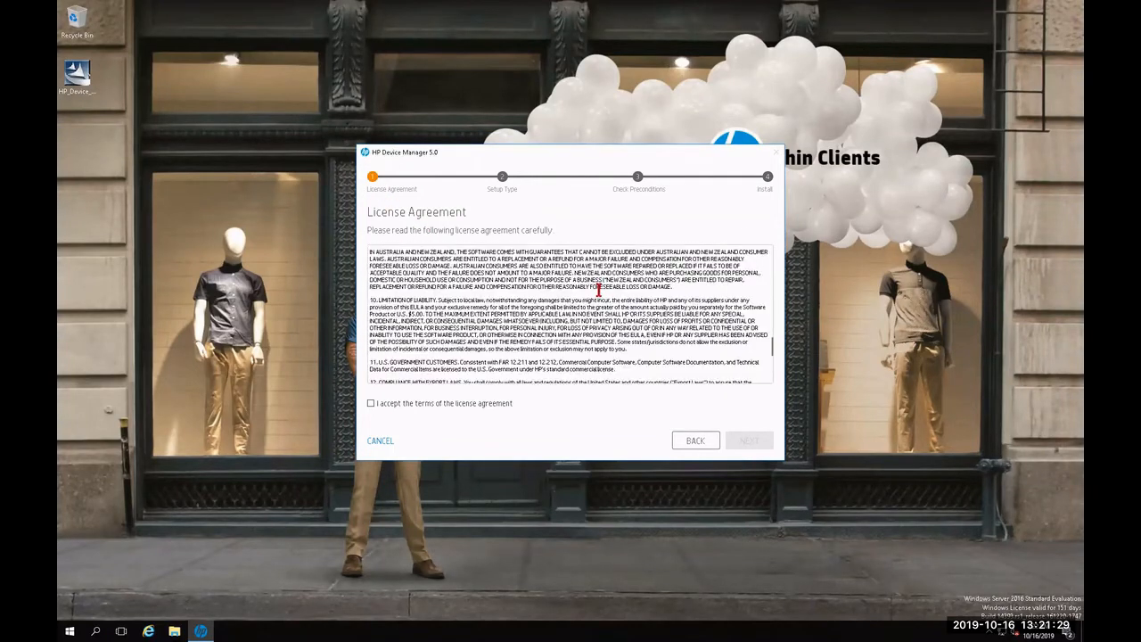
pyautogui.scroll(-3)
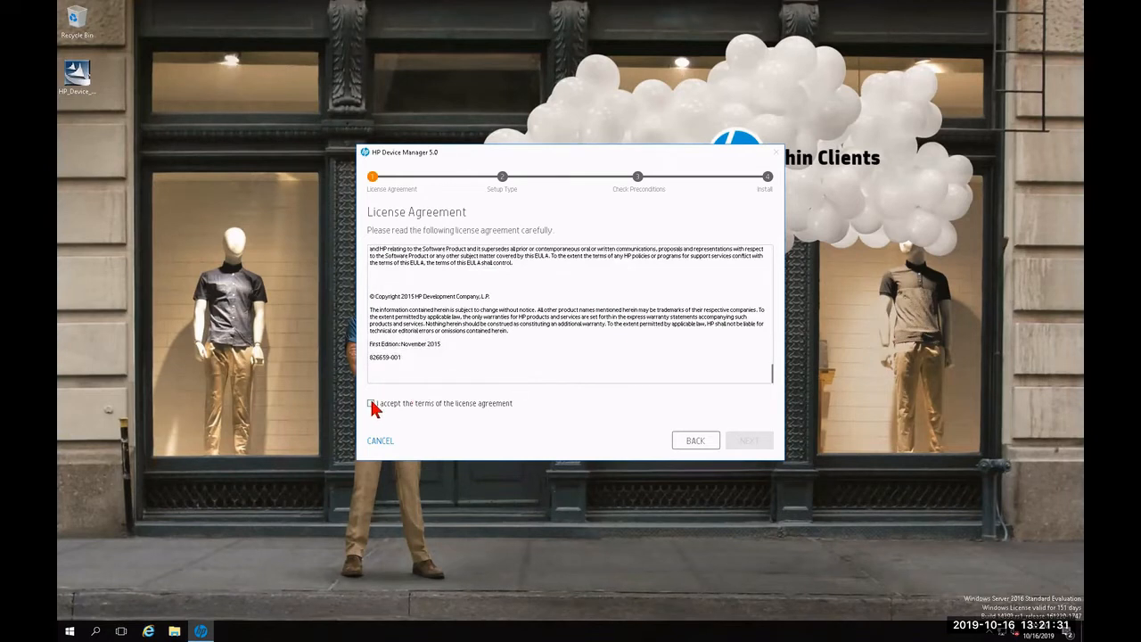
pyautogui.click(371, 403)
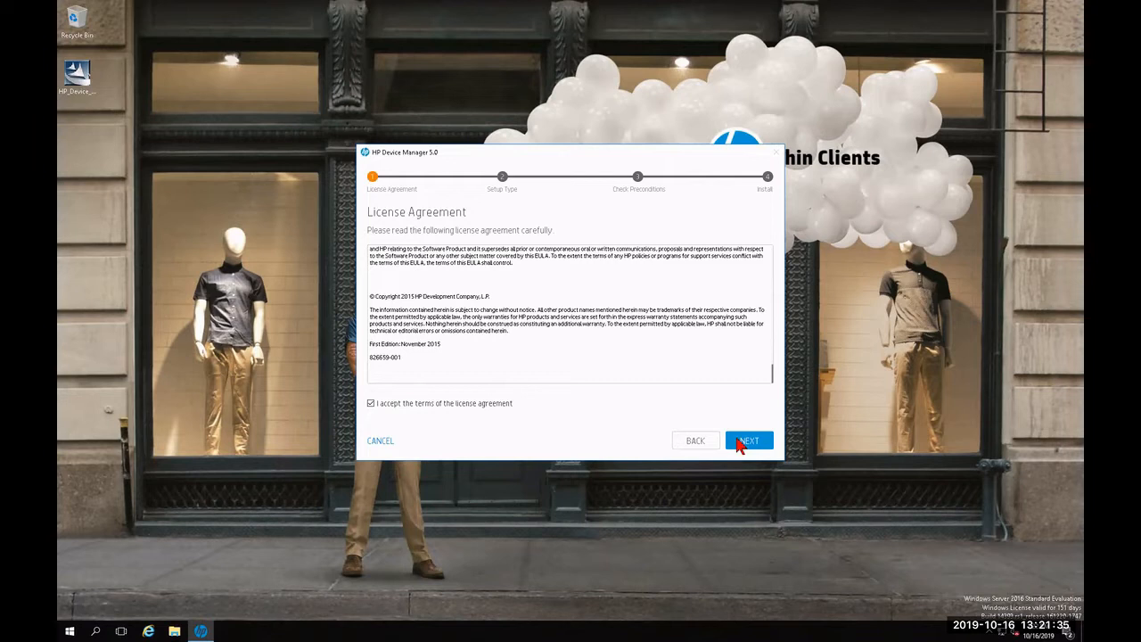
# Review the Custom setup components, then choose Complete setup in the default Program Files folder
pyautogui.click(749, 441)
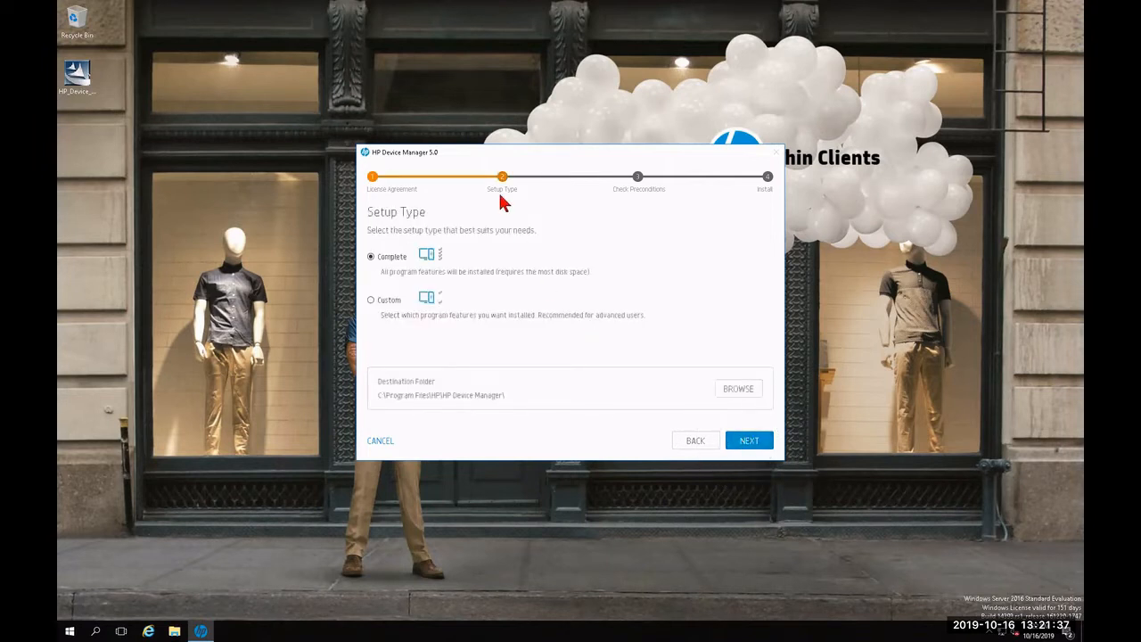
pyautogui.moveTo(423, 269)
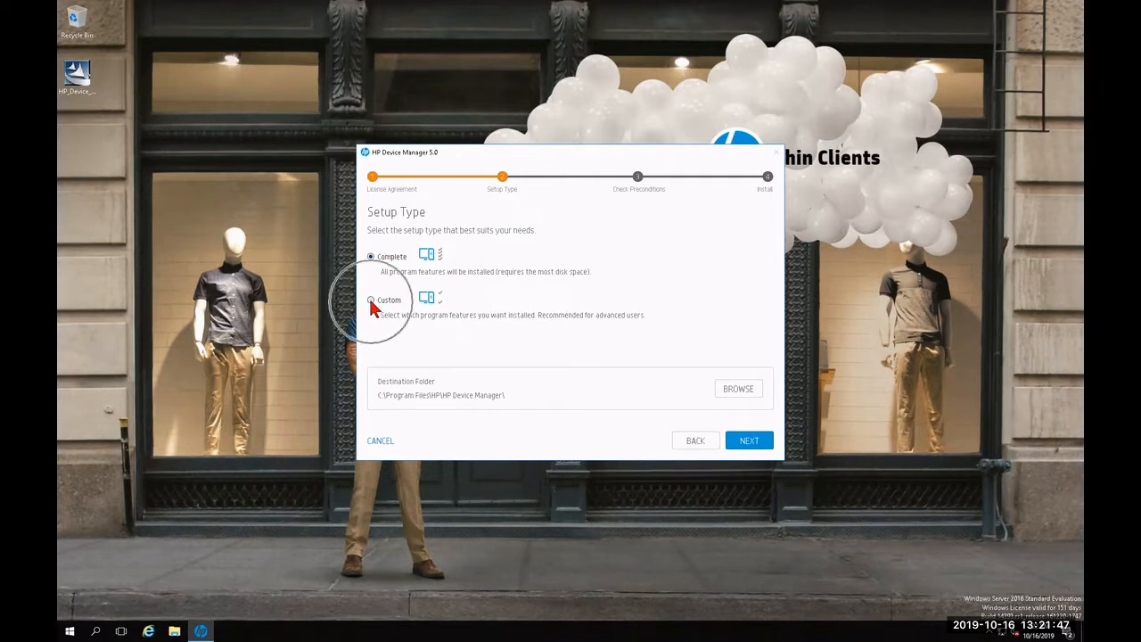
pyautogui.click(748, 441)
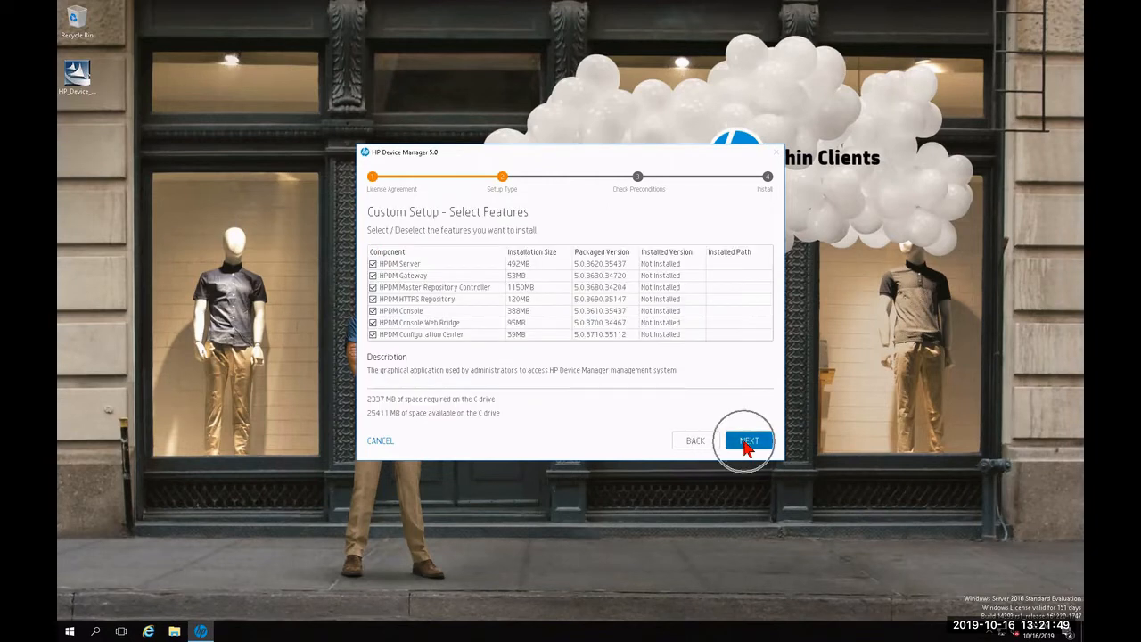
pyautogui.moveTo(428, 355)
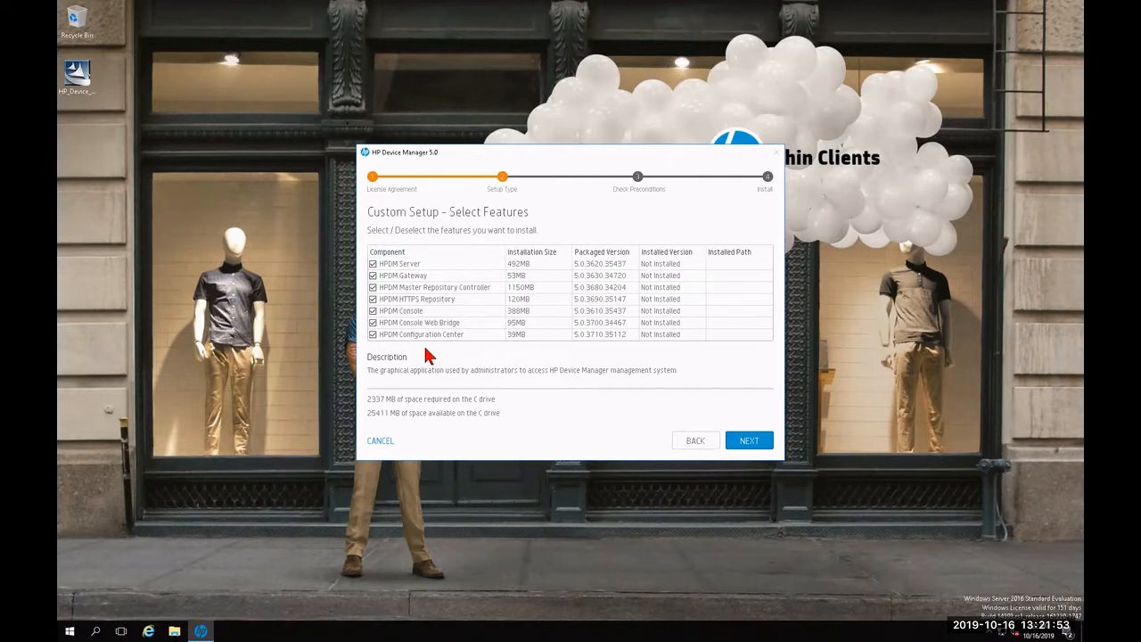
pyautogui.moveTo(497, 368)
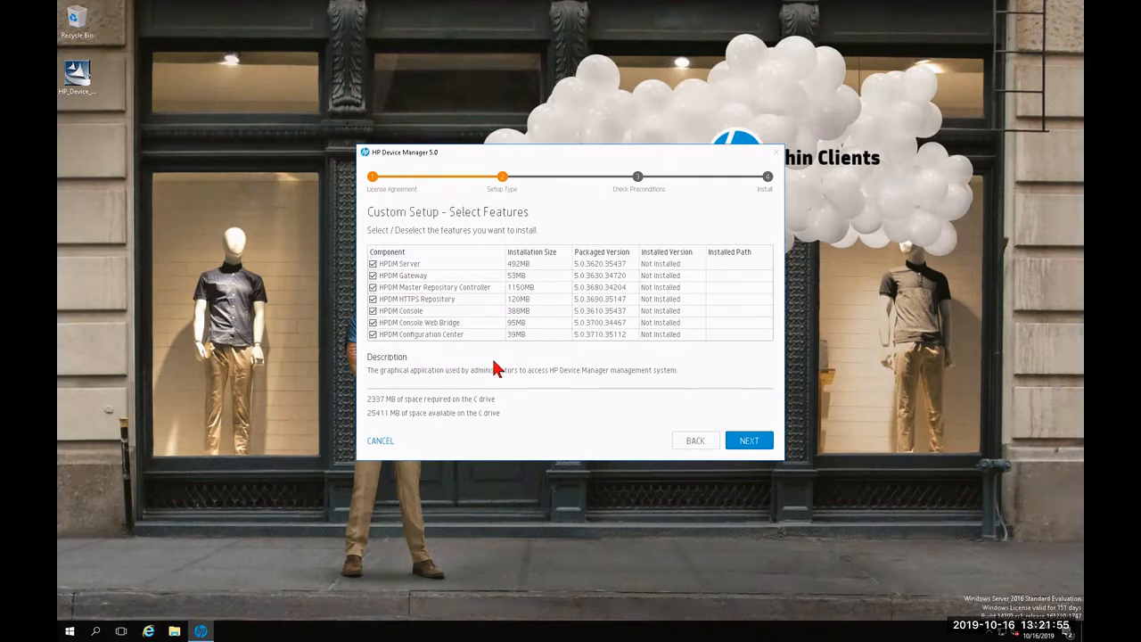
pyautogui.moveTo(613, 326)
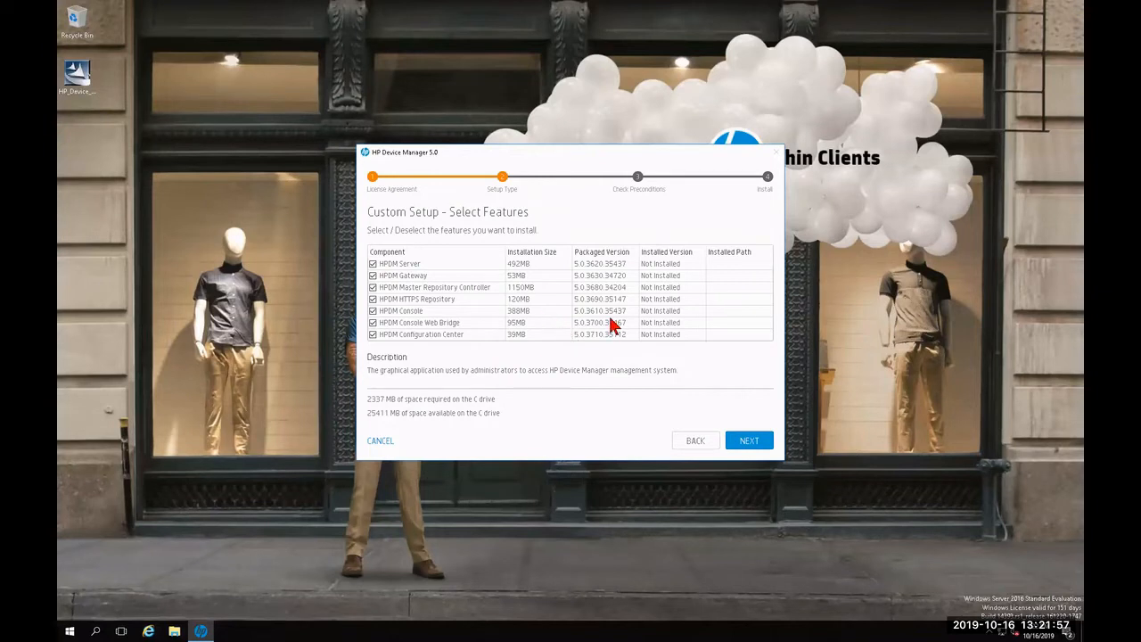
pyautogui.moveTo(637, 456)
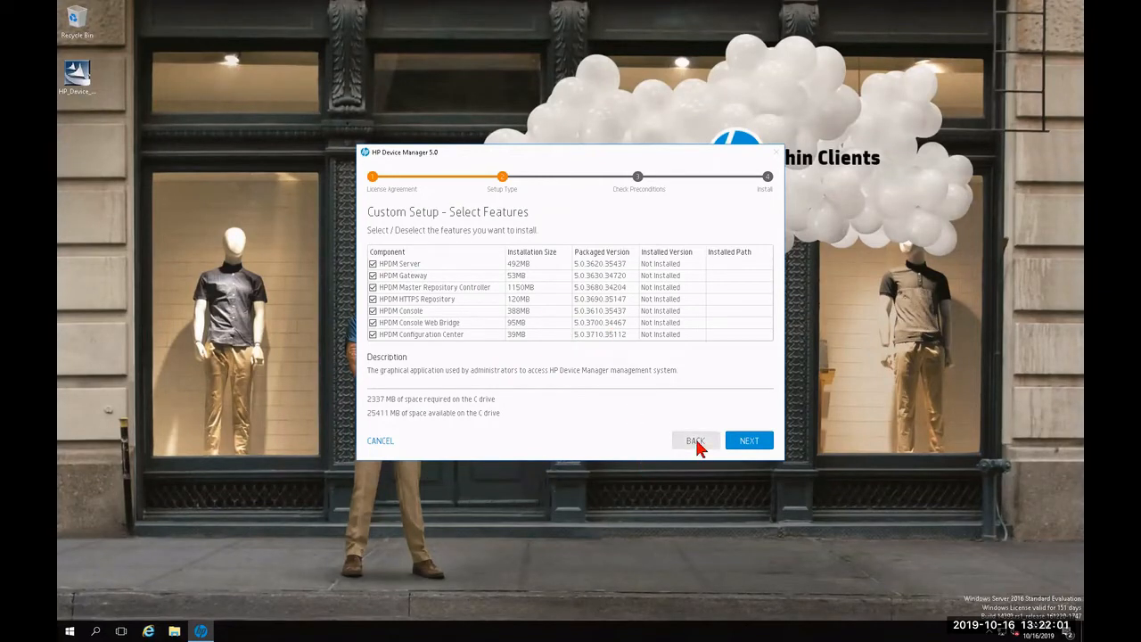
pyautogui.click(695, 440)
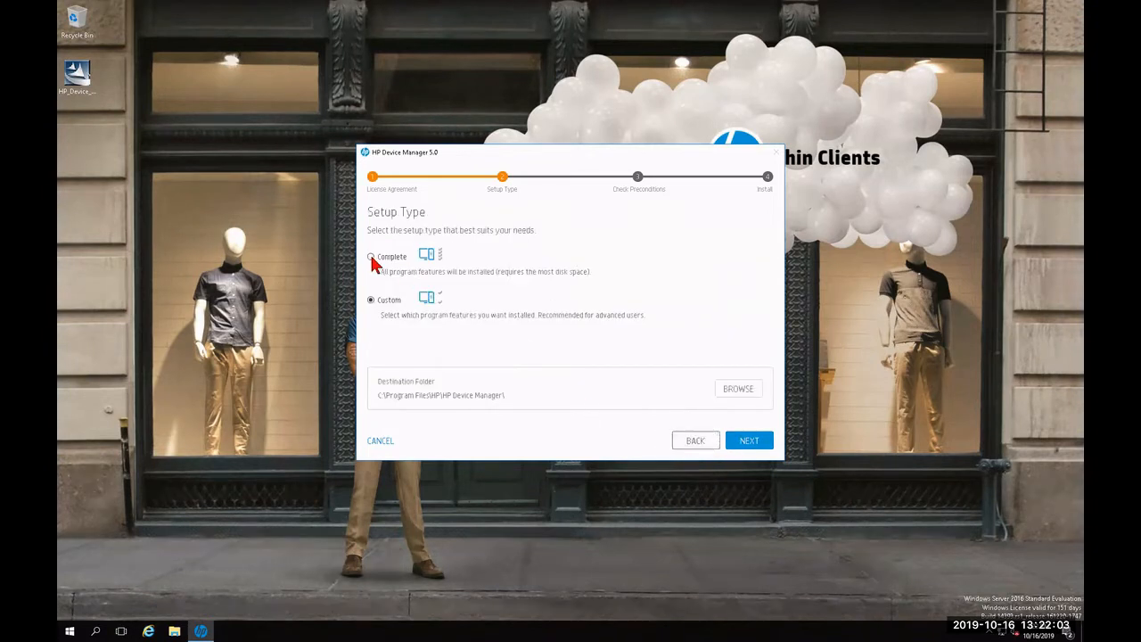
pyautogui.click(371, 257)
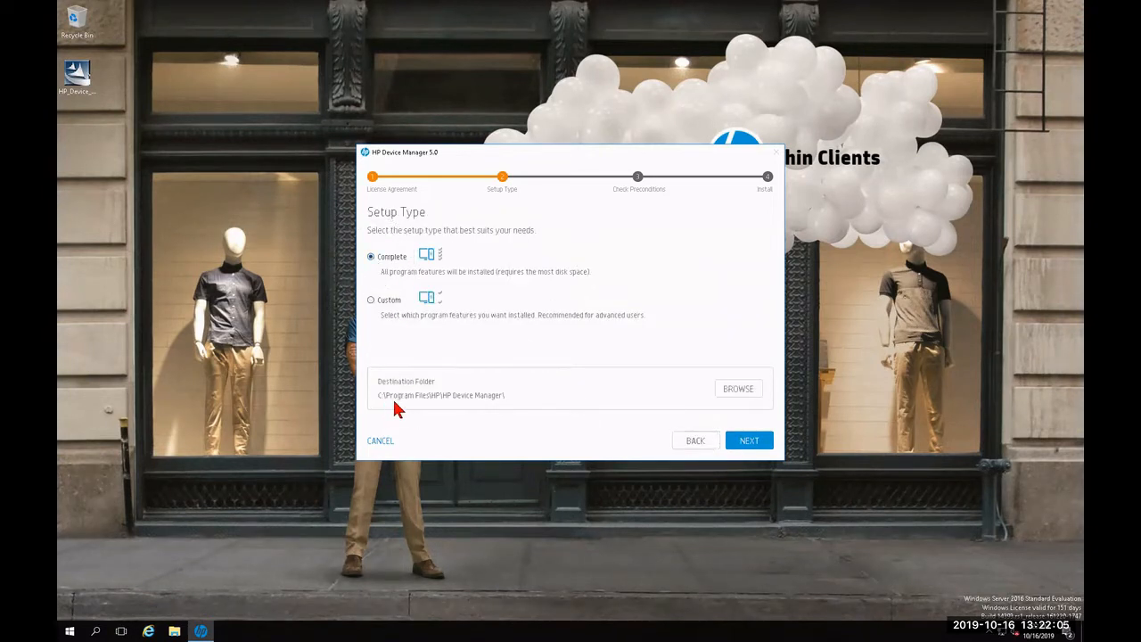
pyautogui.moveTo(548, 410)
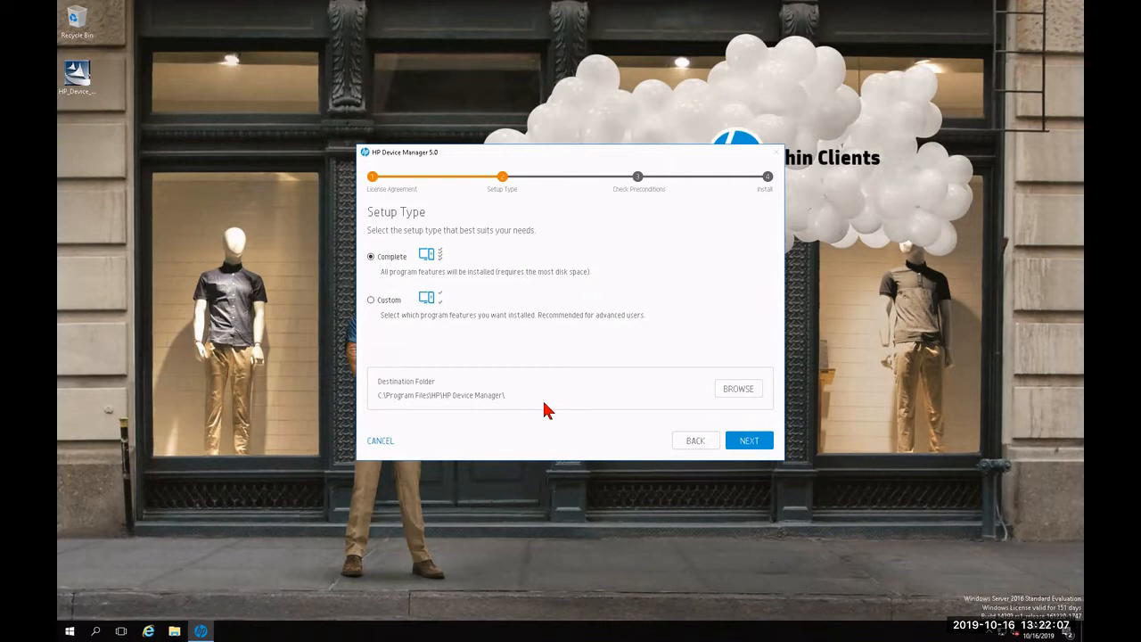
pyautogui.moveTo(760, 400)
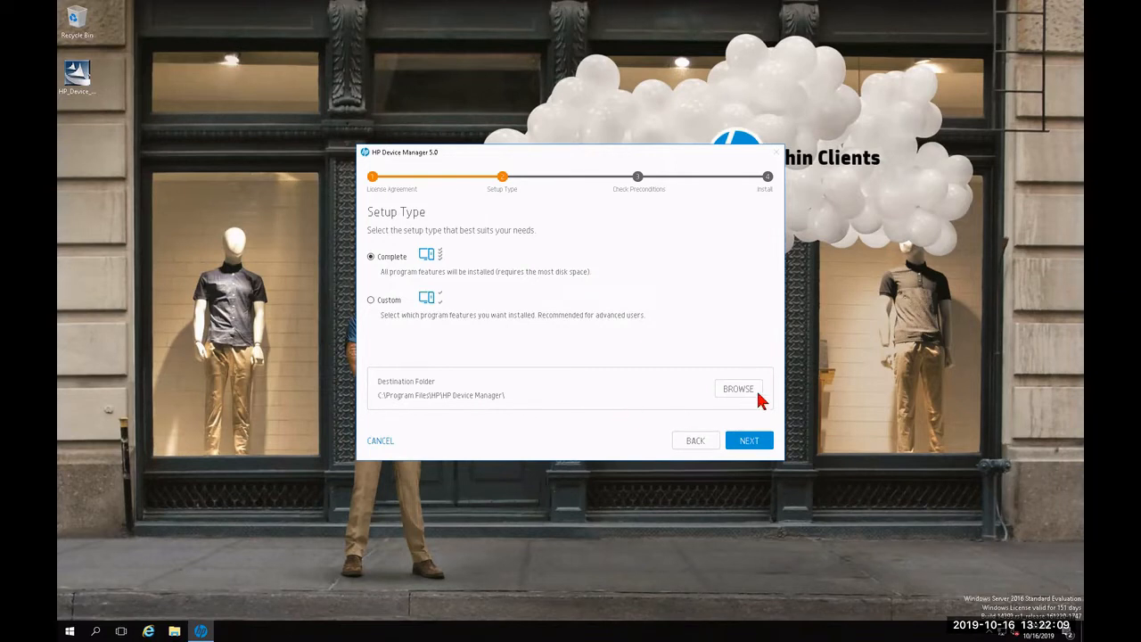
pyautogui.moveTo(740, 428)
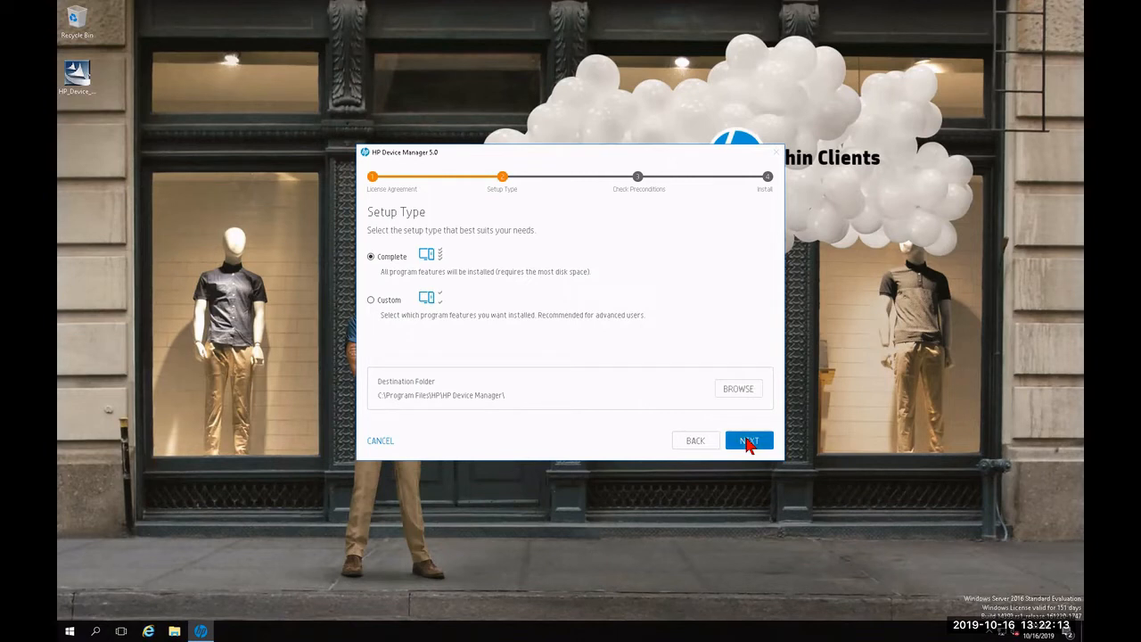
# Run the precondition check, confirming all ports and C drive space pass, then start installing
pyautogui.click(749, 440)
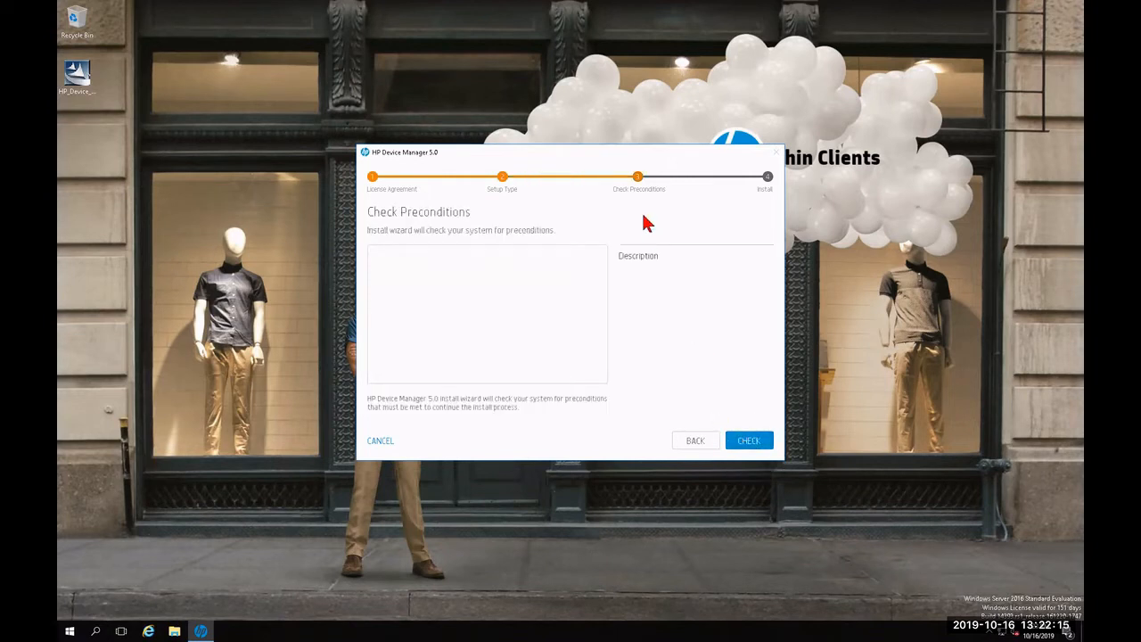
pyautogui.moveTo(637, 184)
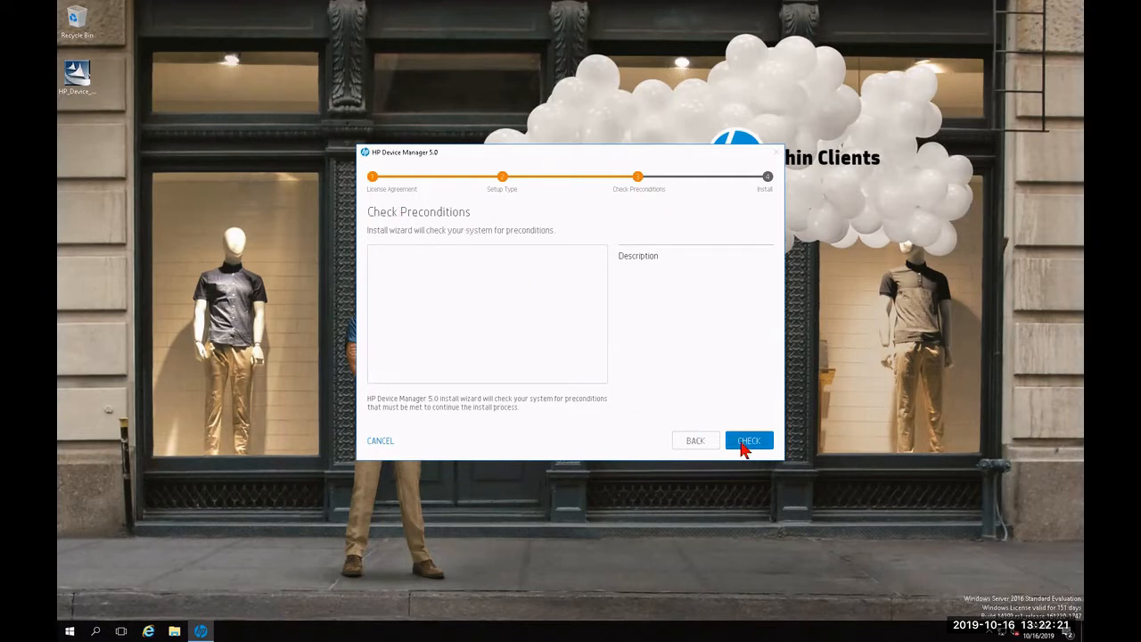
pyautogui.click(748, 440)
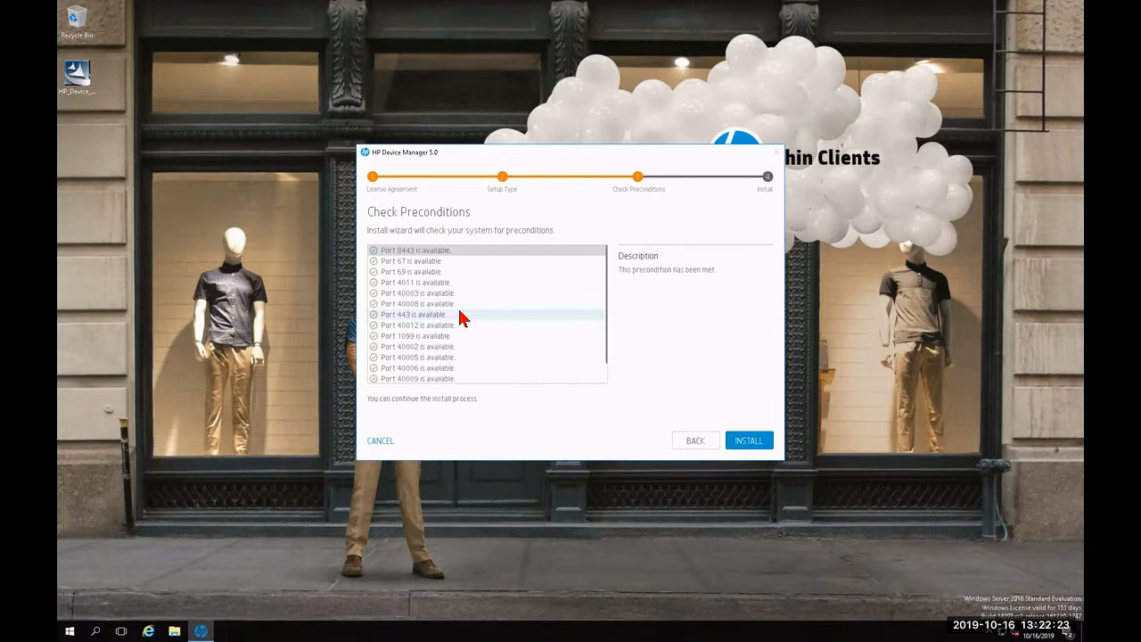
pyautogui.moveTo(423, 283)
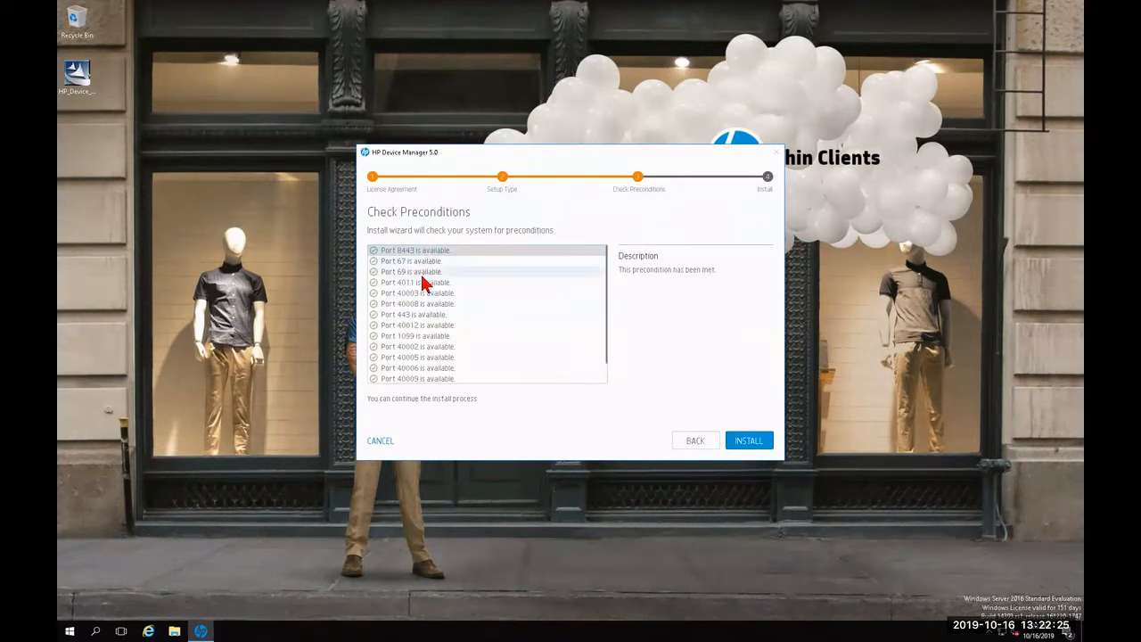
pyautogui.moveTo(401, 260)
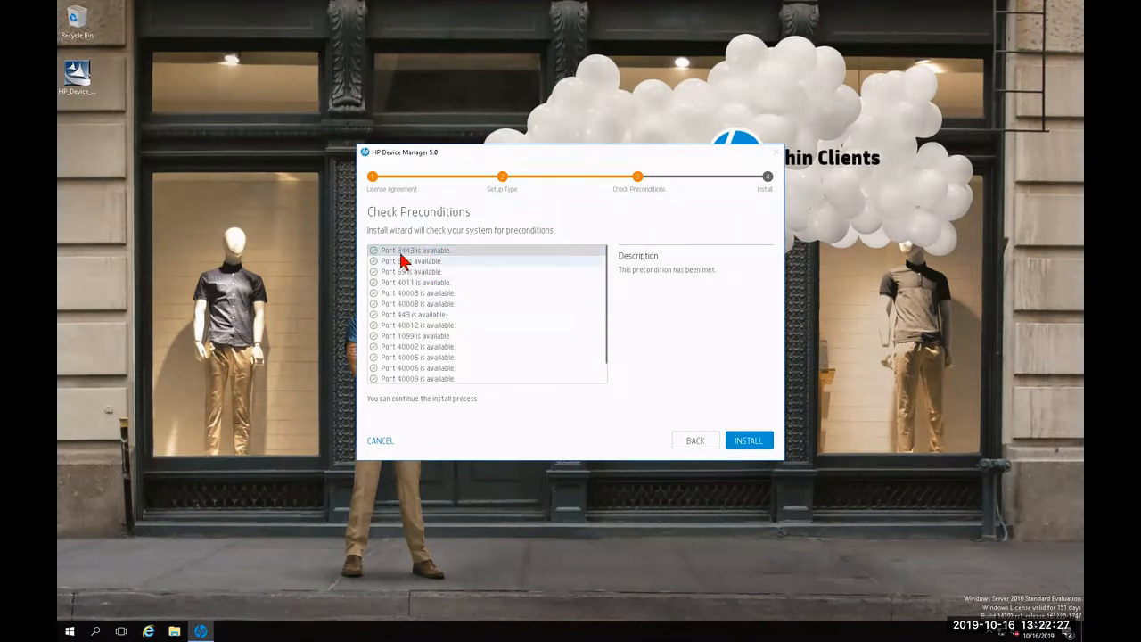
pyautogui.moveTo(404, 296)
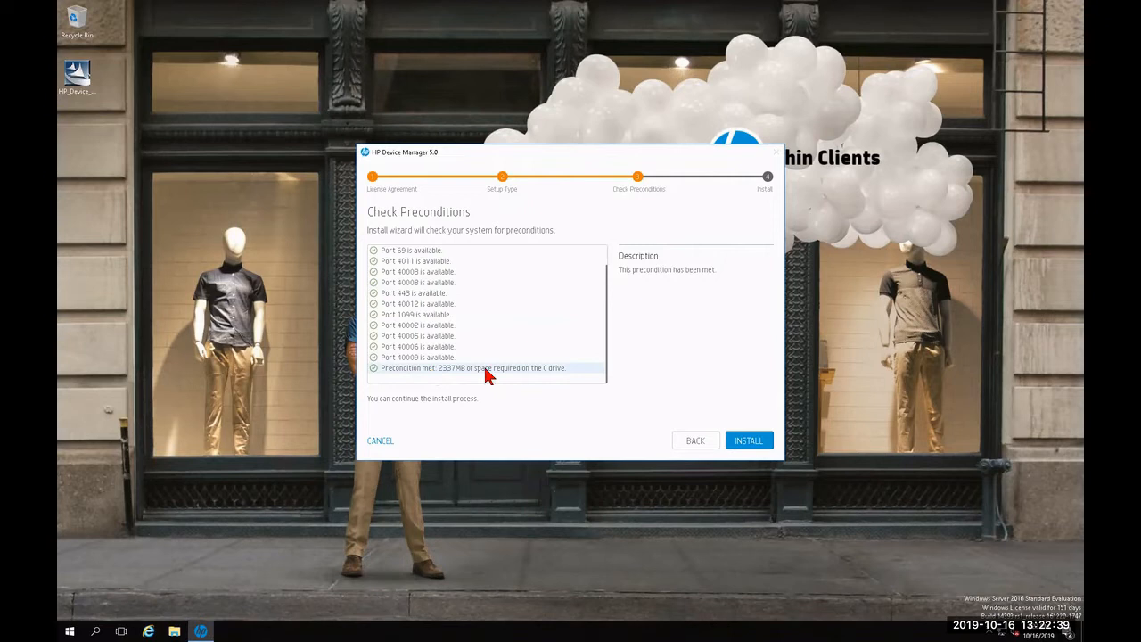
pyautogui.moveTo(495, 372)
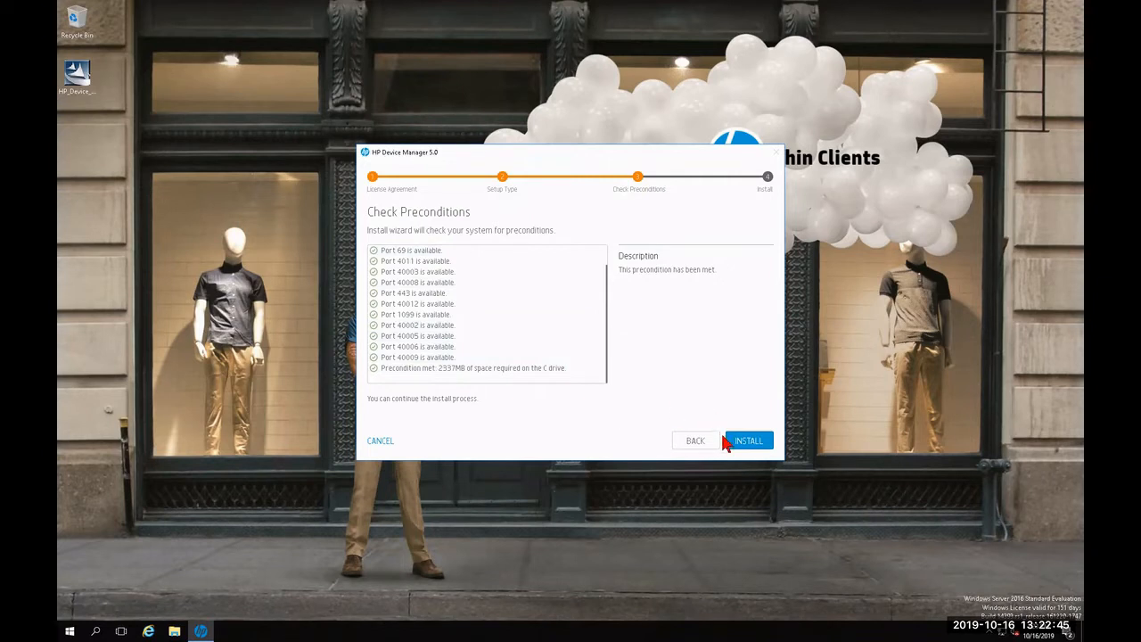
pyautogui.click(747, 441)
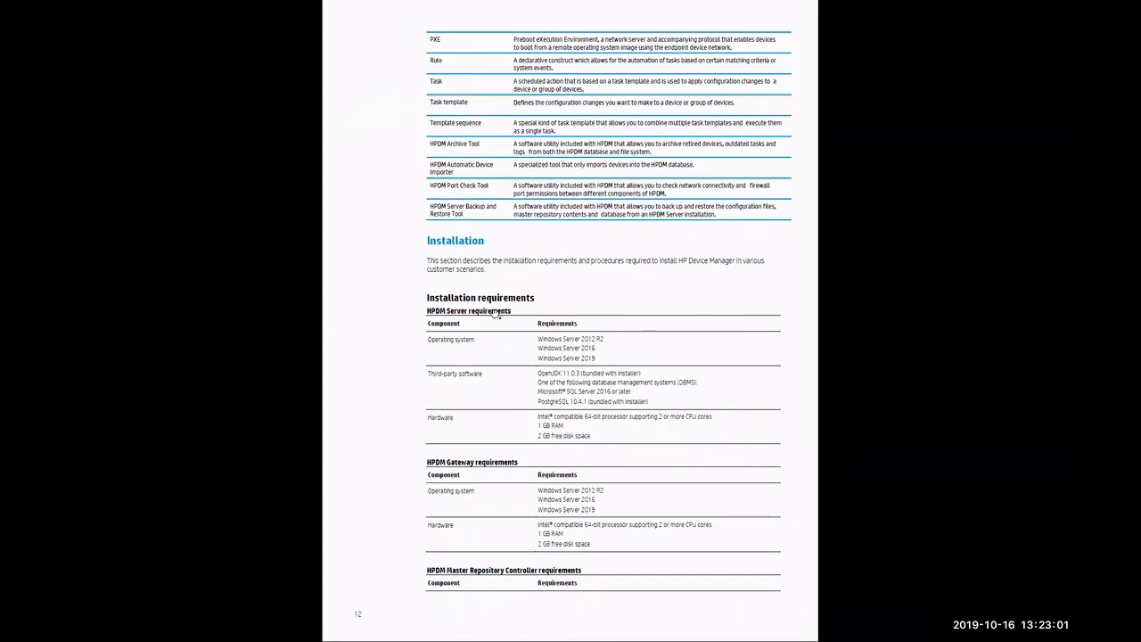
pyautogui.moveTo(505, 478)
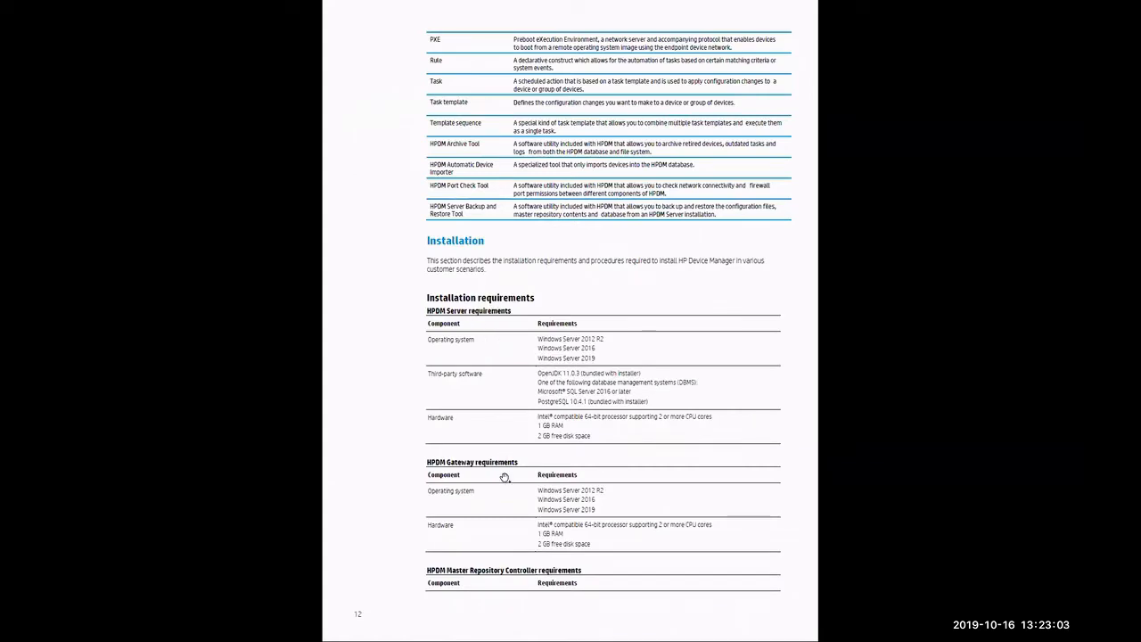
pyautogui.moveTo(508, 473)
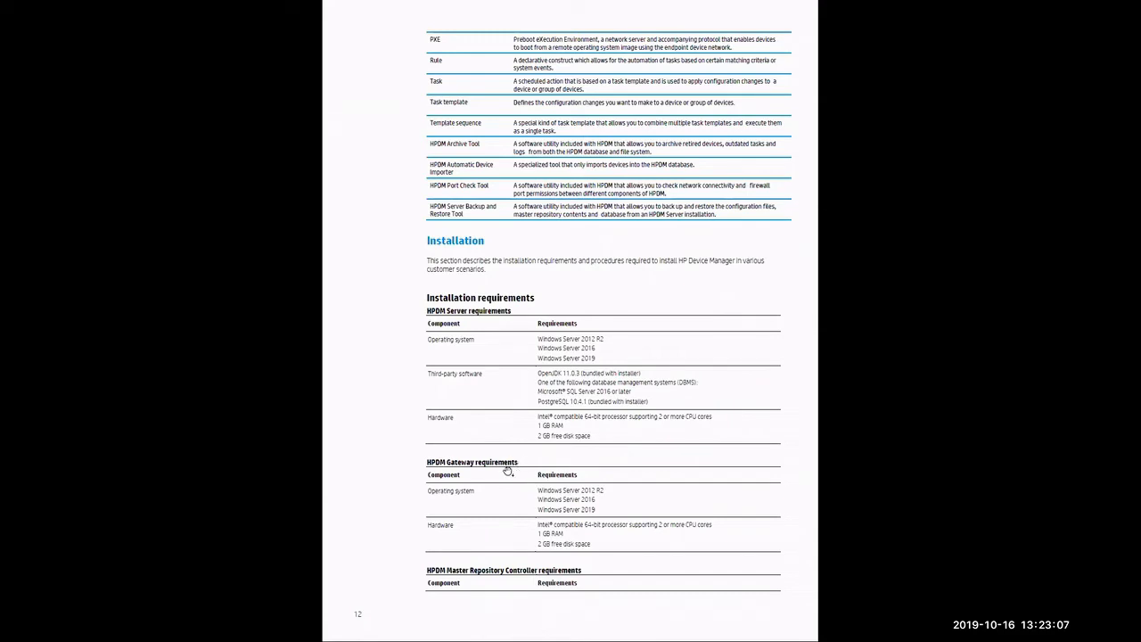
# Scroll the Administrator Guide past the Product Support Matrix to Server preparation and firewall settings
pyautogui.scroll(-3)
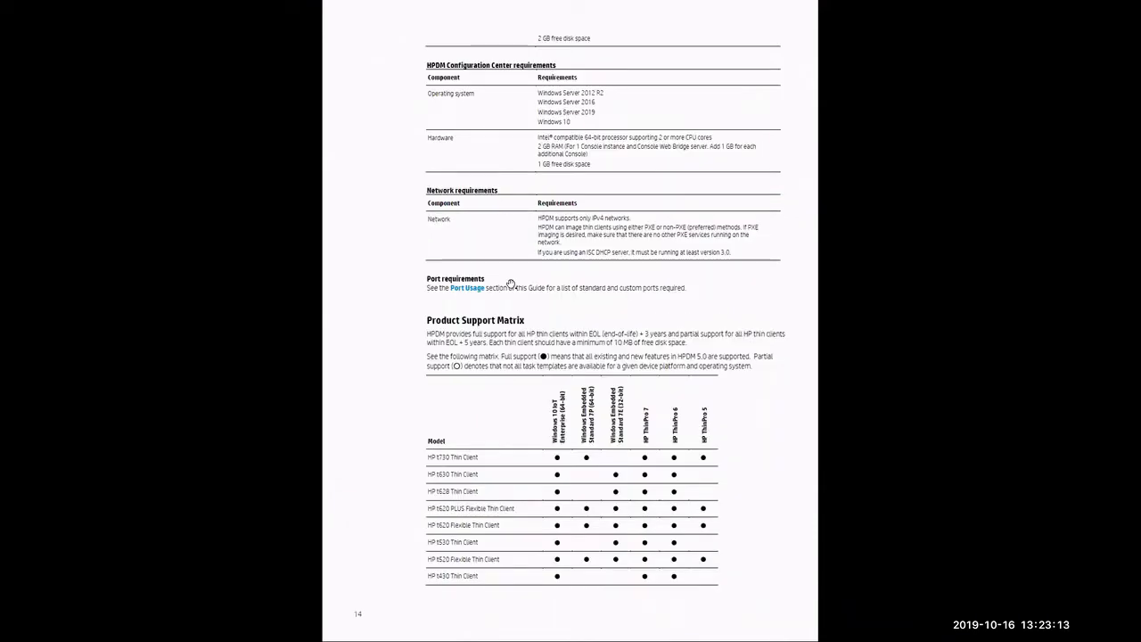
pyautogui.moveTo(519, 455)
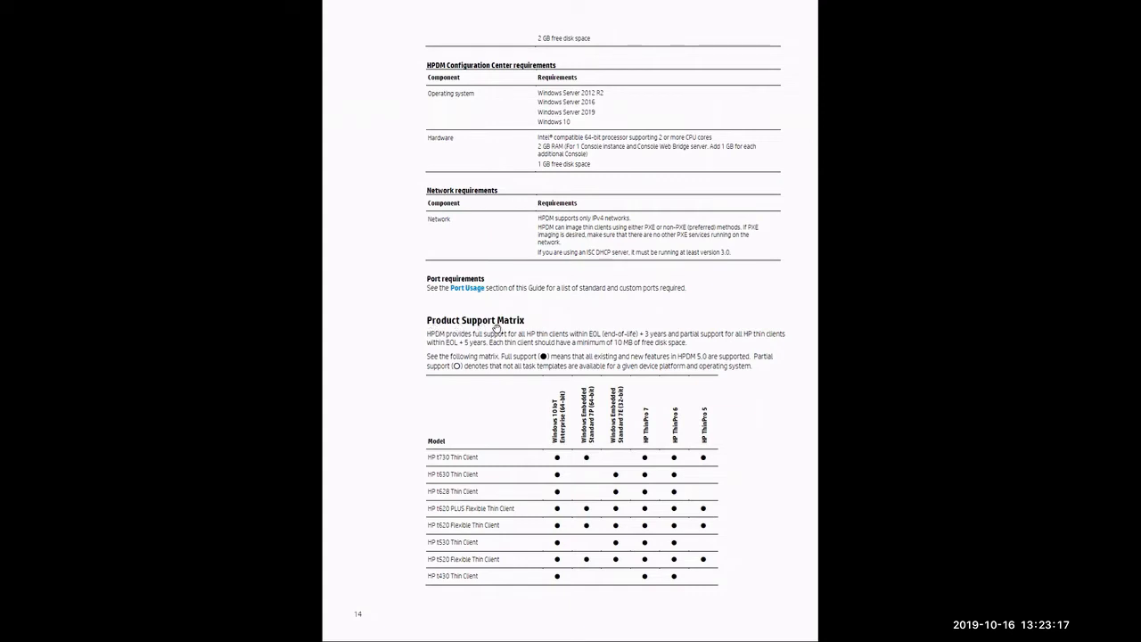
pyautogui.moveTo(524, 502)
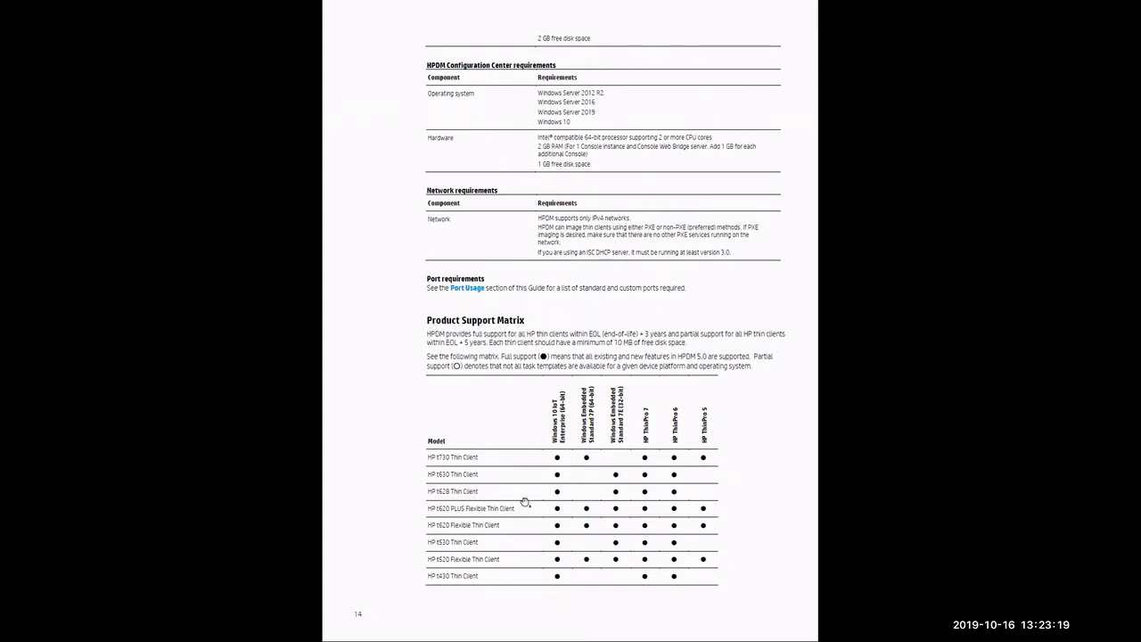
pyautogui.moveTo(391, 551)
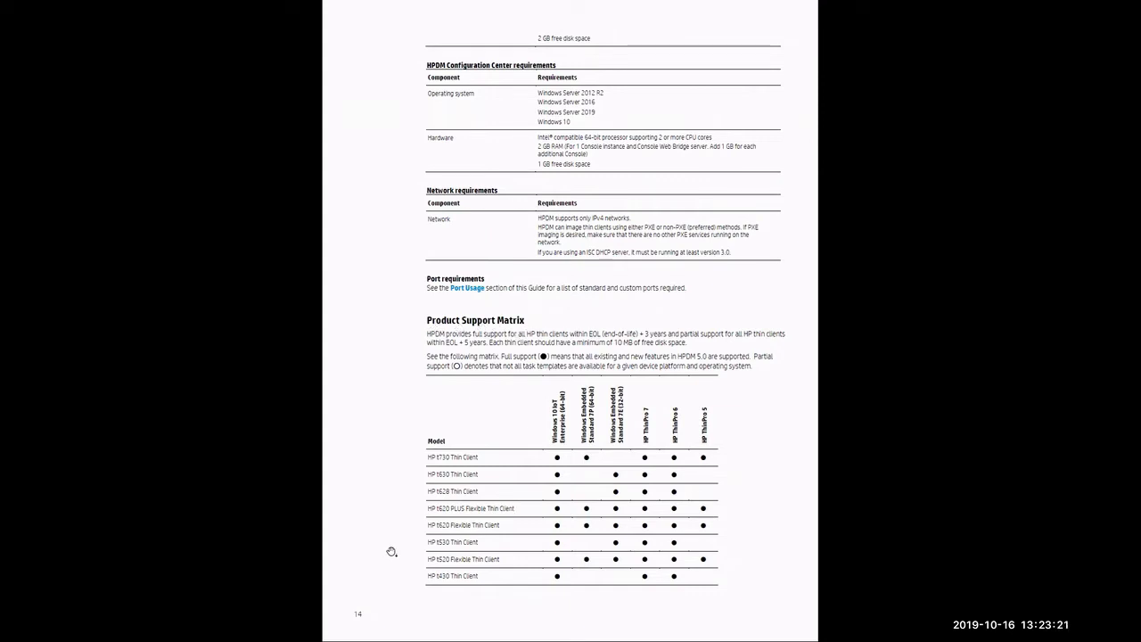
pyautogui.moveTo(474, 499)
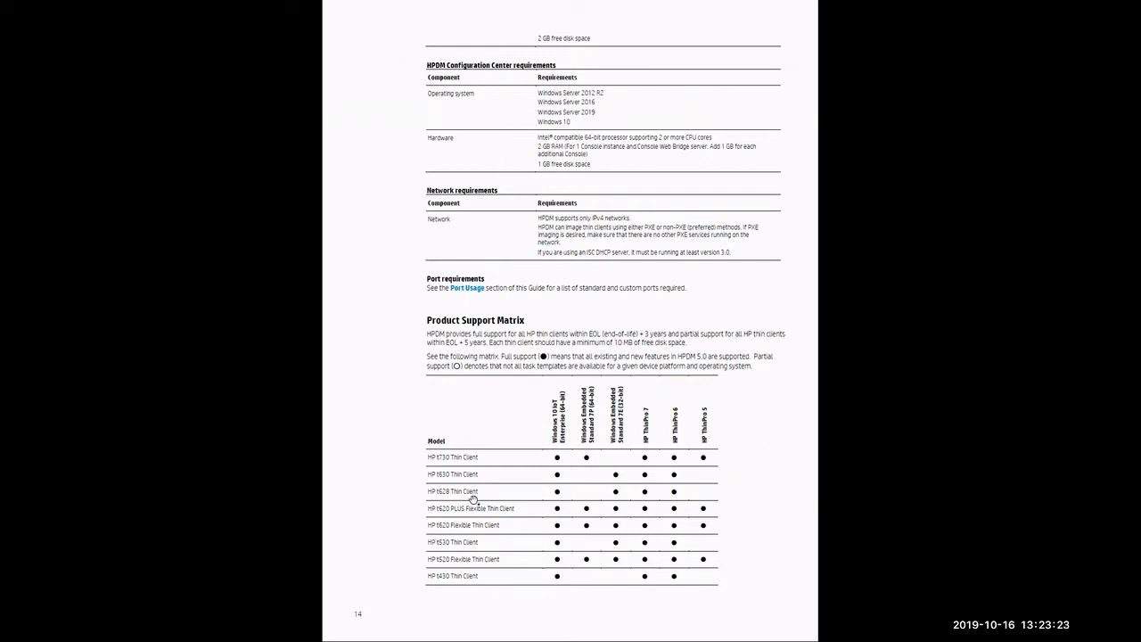
pyautogui.scroll(-3)
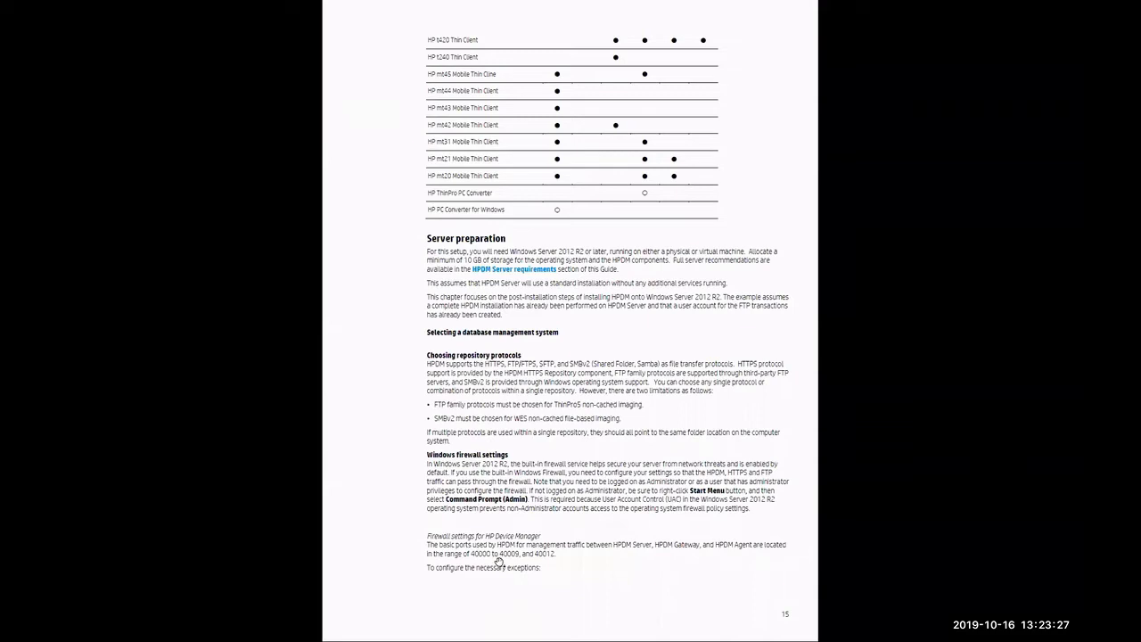
pyautogui.moveTo(517, 560)
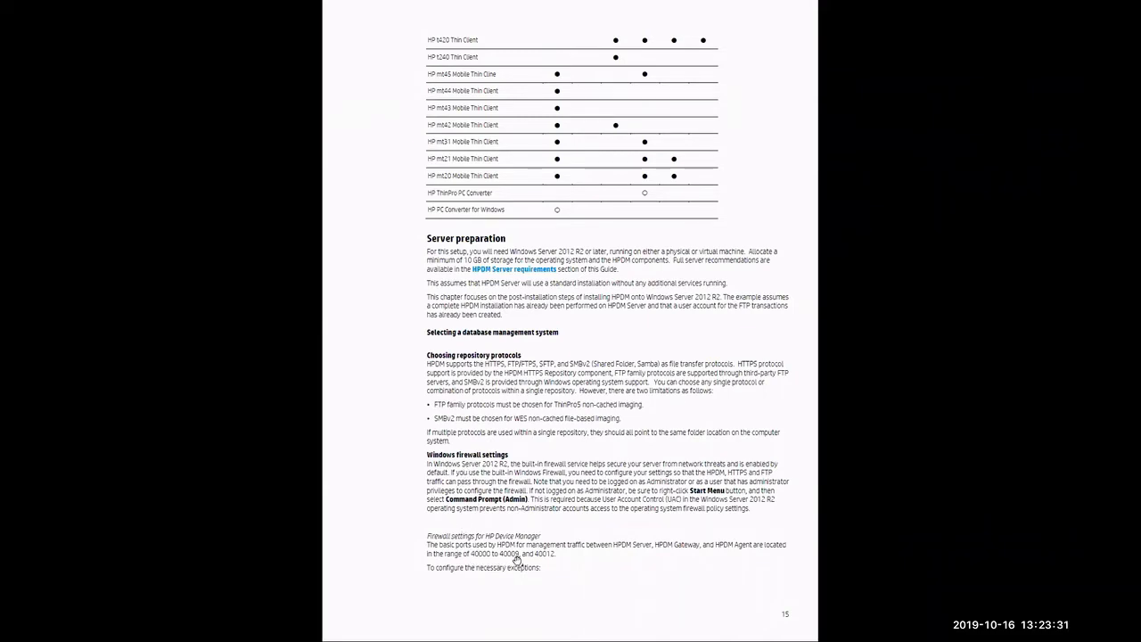
pyautogui.moveTo(473, 566)
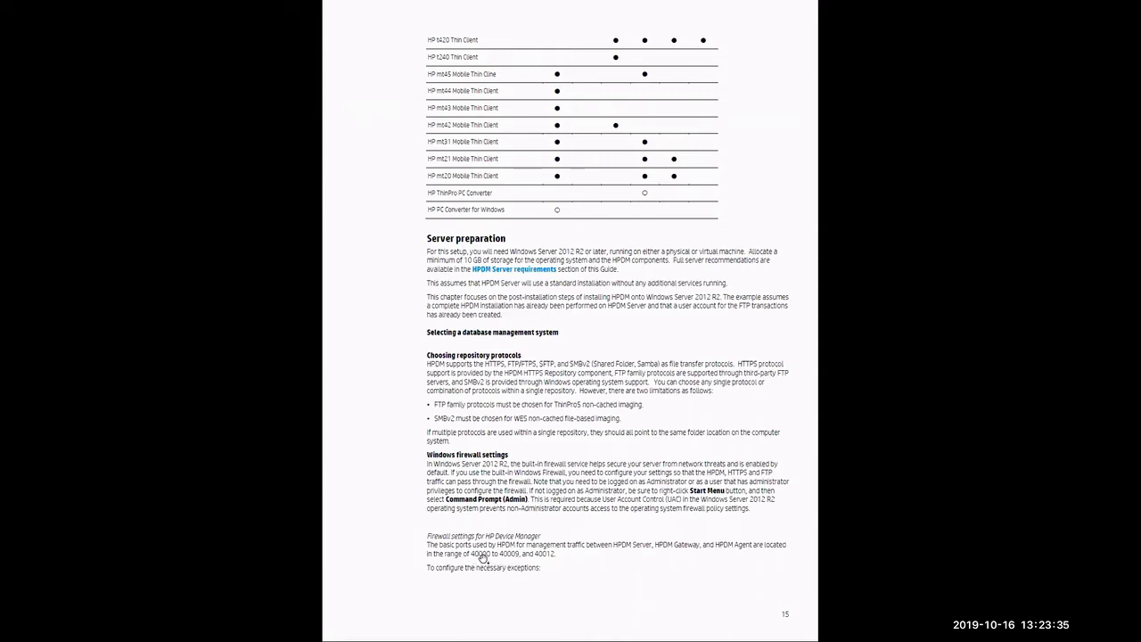
pyautogui.moveTo(558, 552)
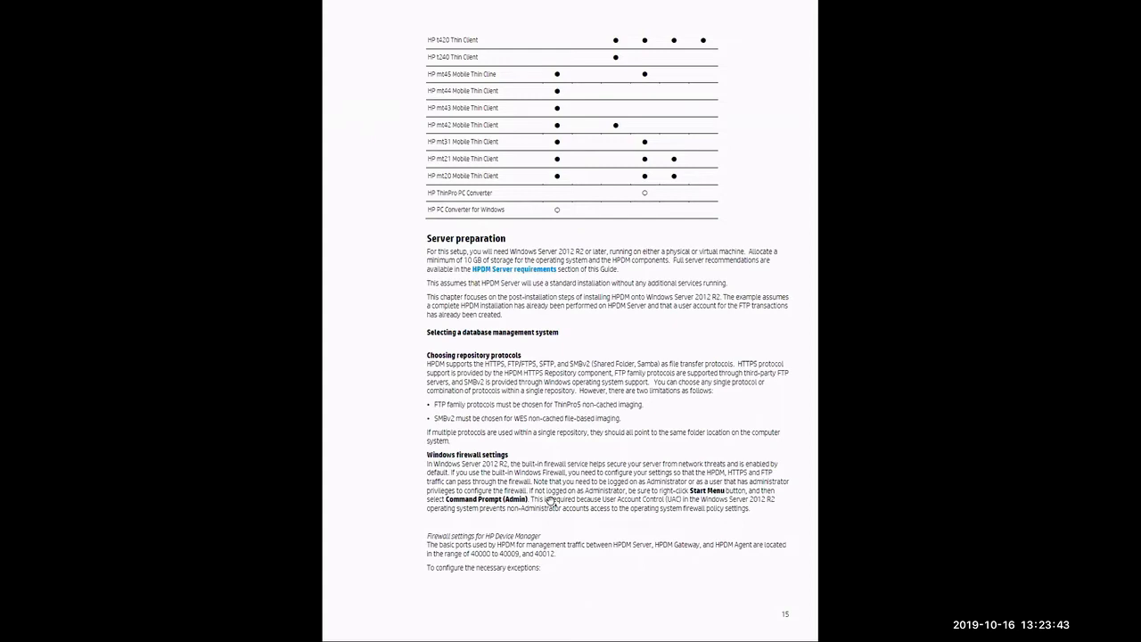
pyautogui.scroll(-3)
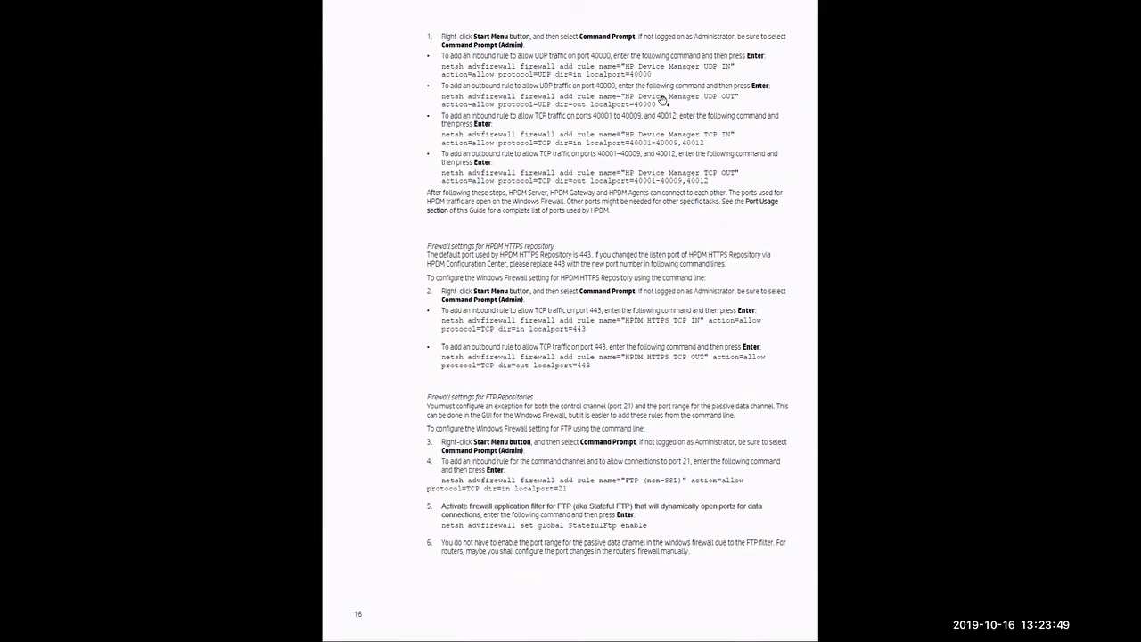
pyautogui.moveTo(579, 218)
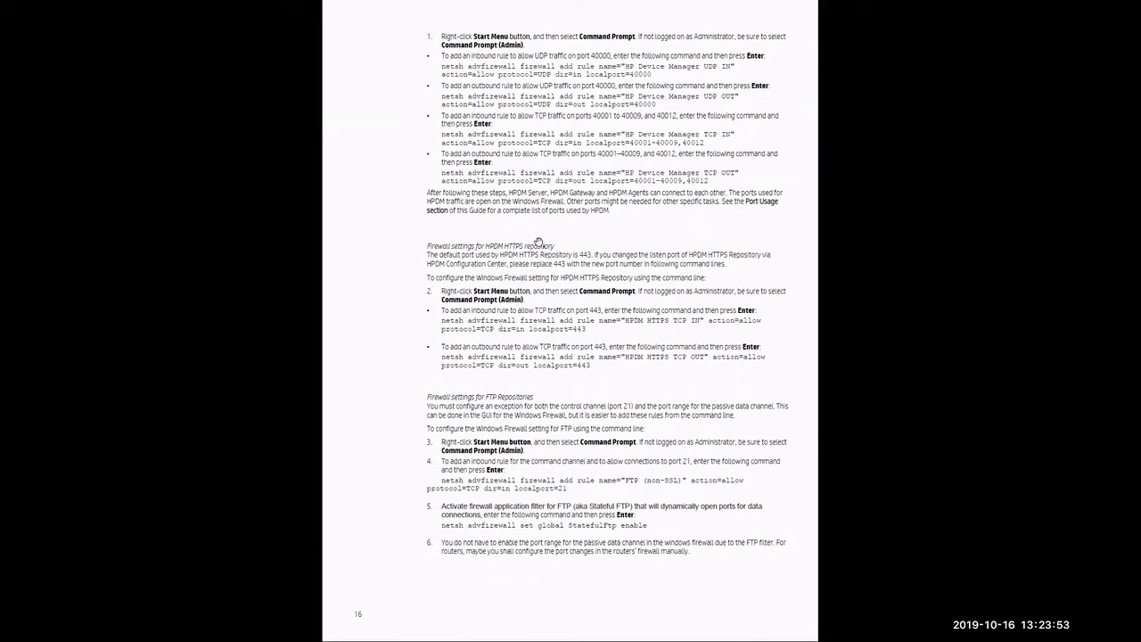
# Scroll the Administrator Guide from Installation options to the component installer commands page
pyautogui.scroll(-3)
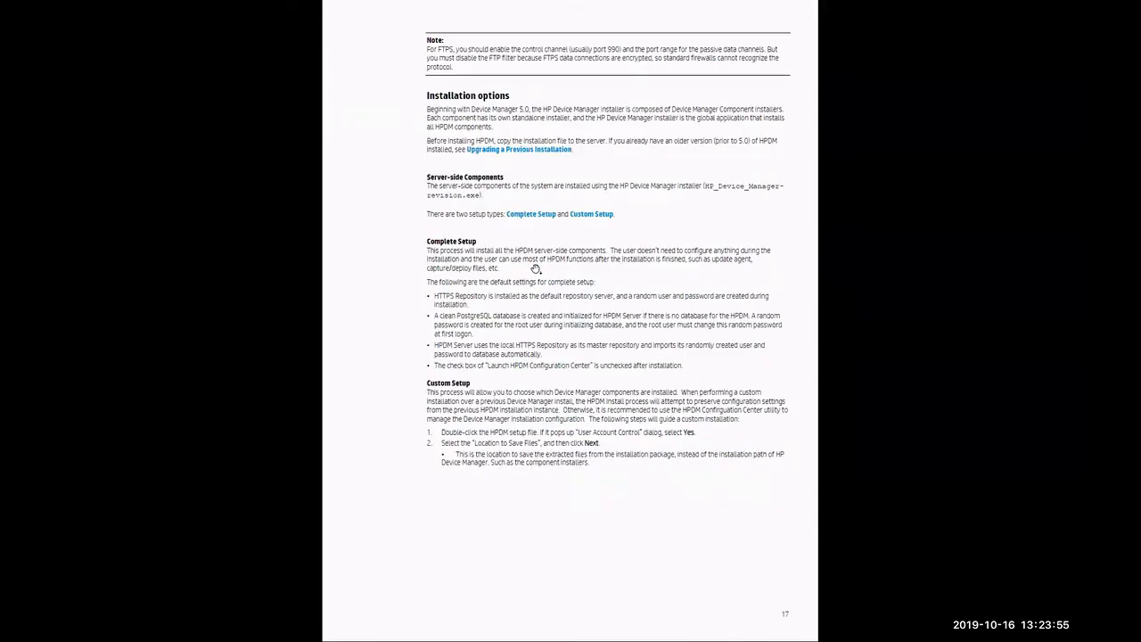
pyautogui.moveTo(573, 291)
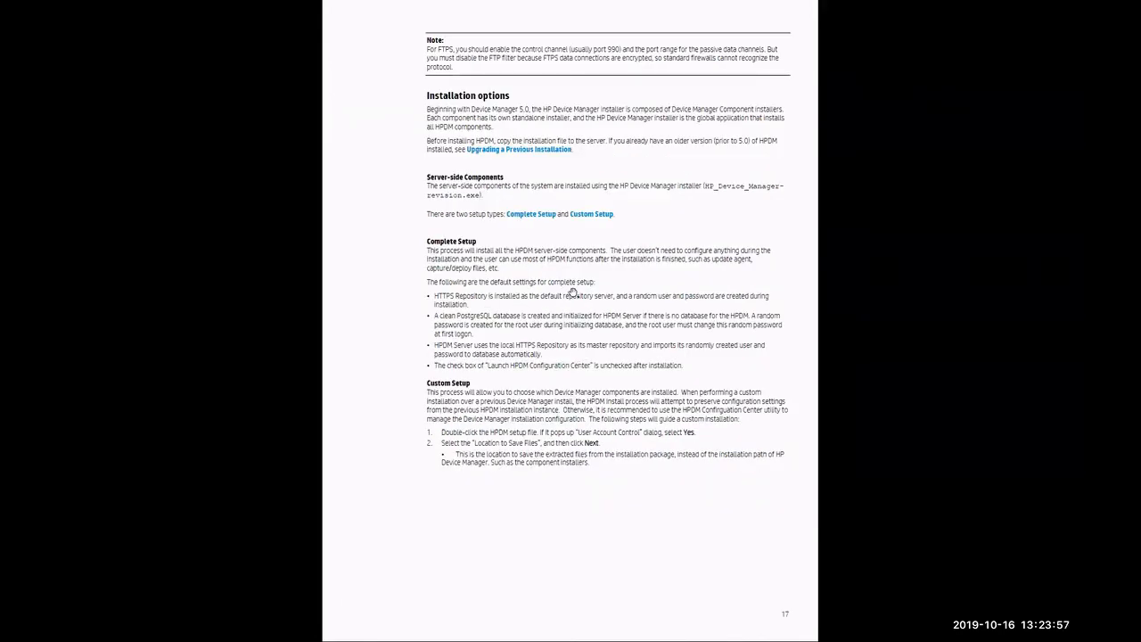
pyautogui.moveTo(562, 252)
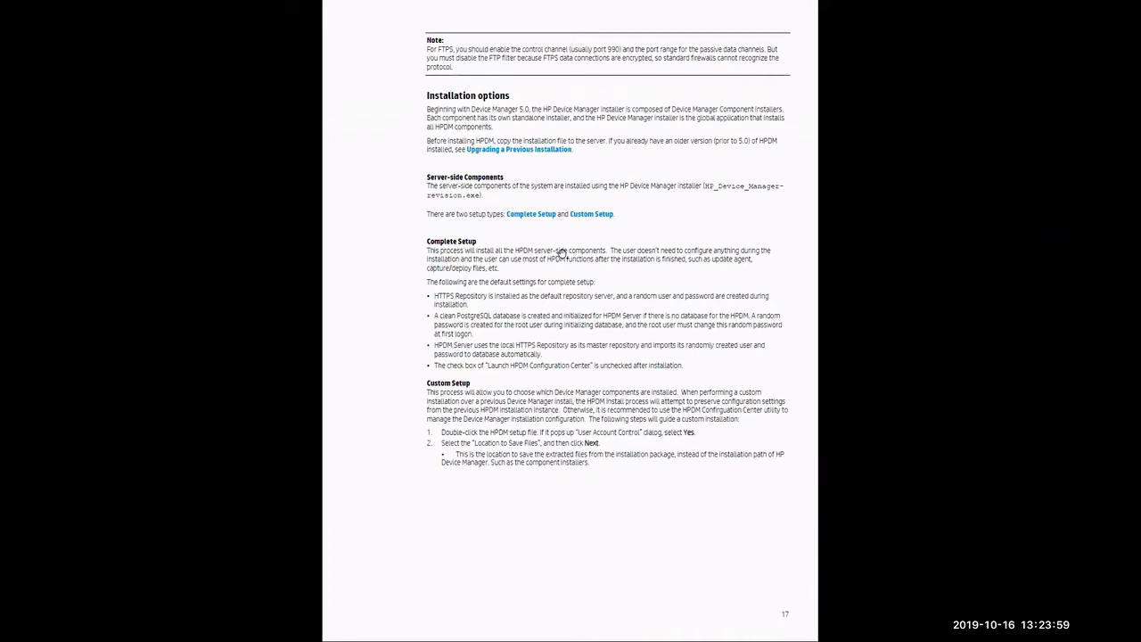
pyautogui.moveTo(562, 258)
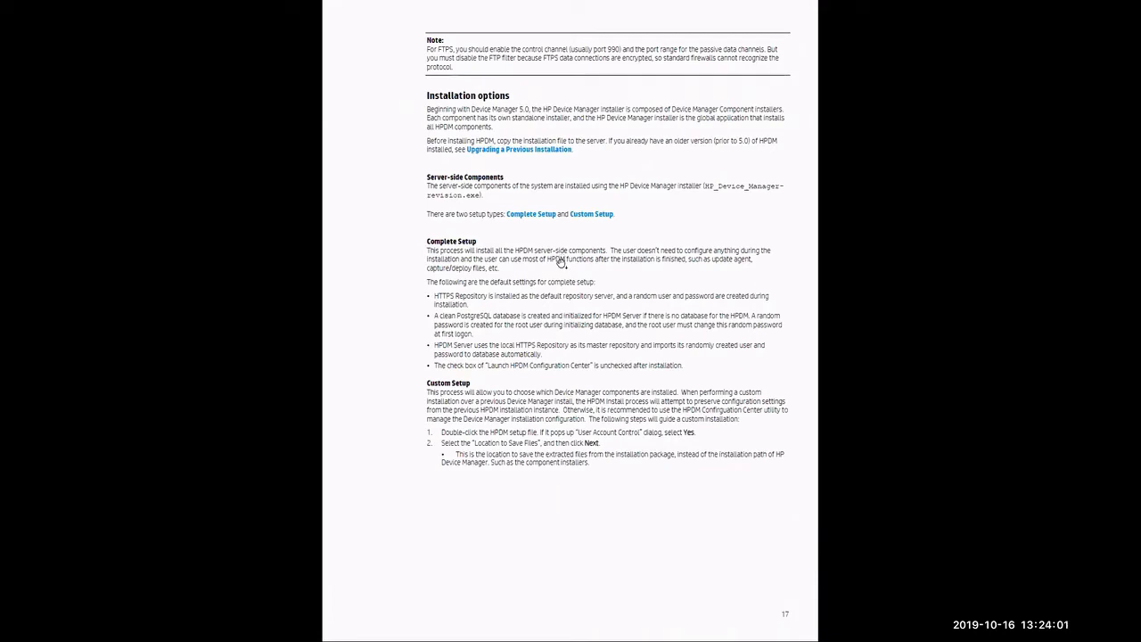
pyautogui.scroll(-3)
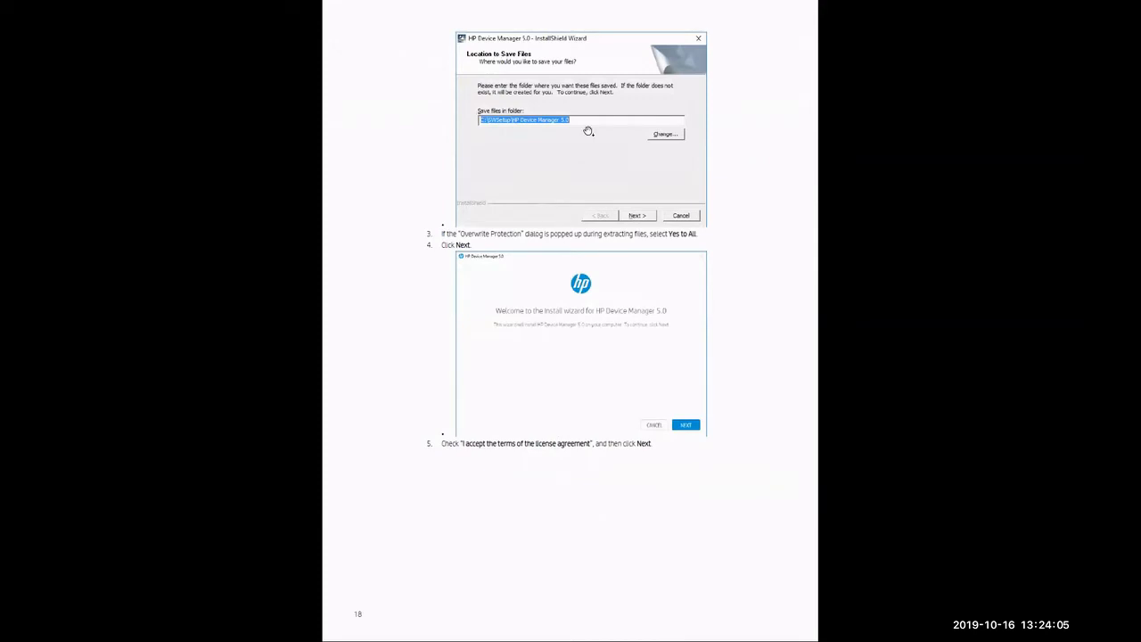
pyautogui.moveTo(555, 397)
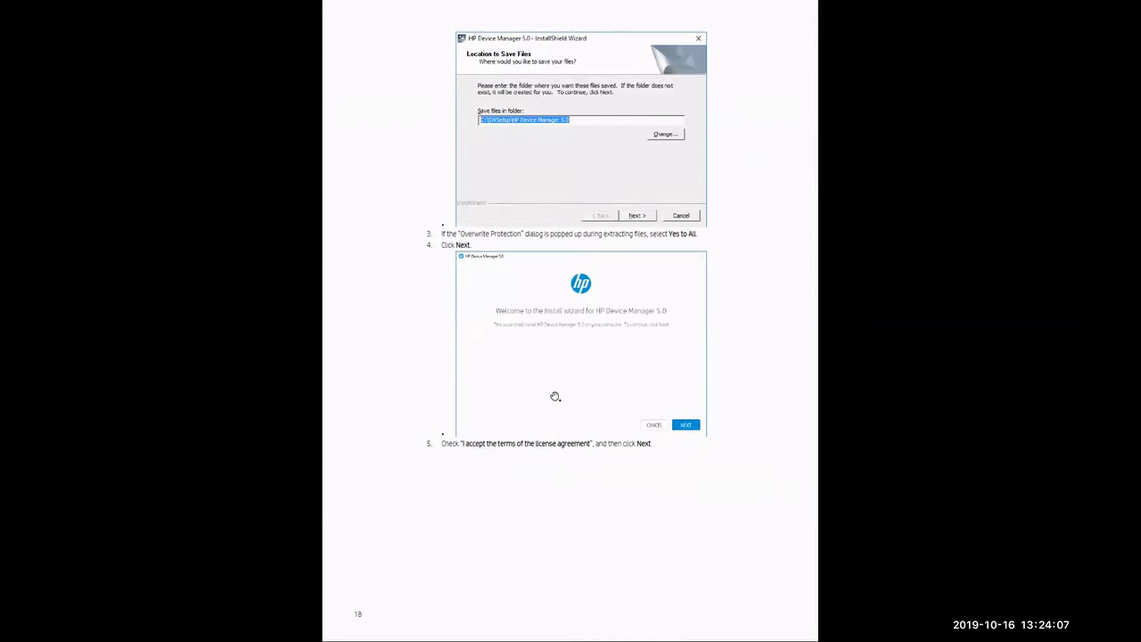
pyautogui.moveTo(524, 432)
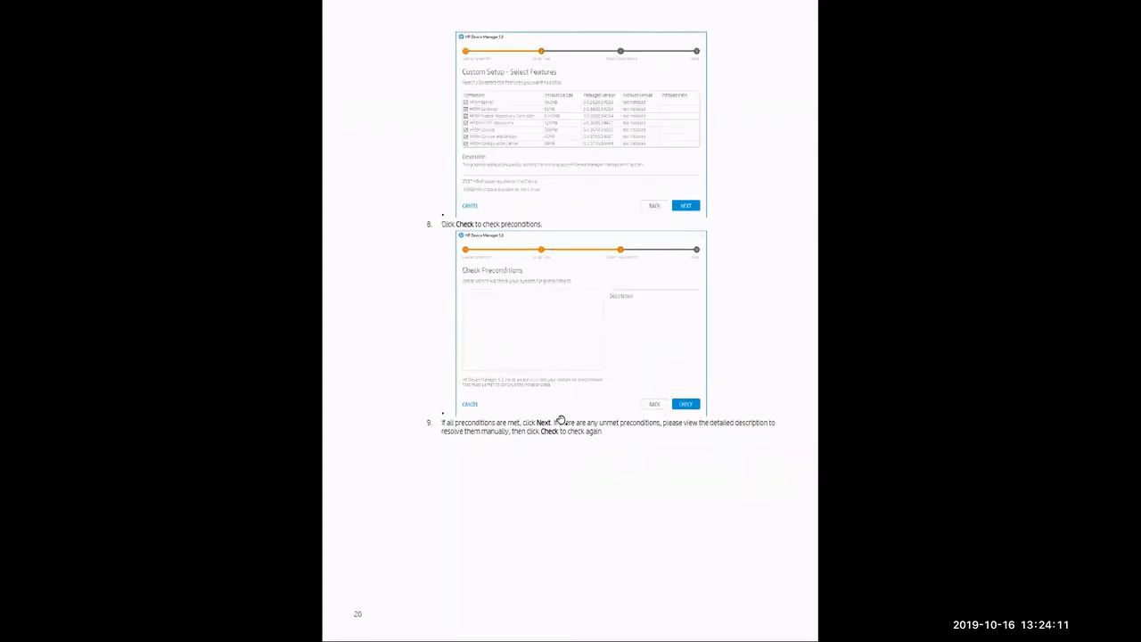
pyautogui.scroll(-3)
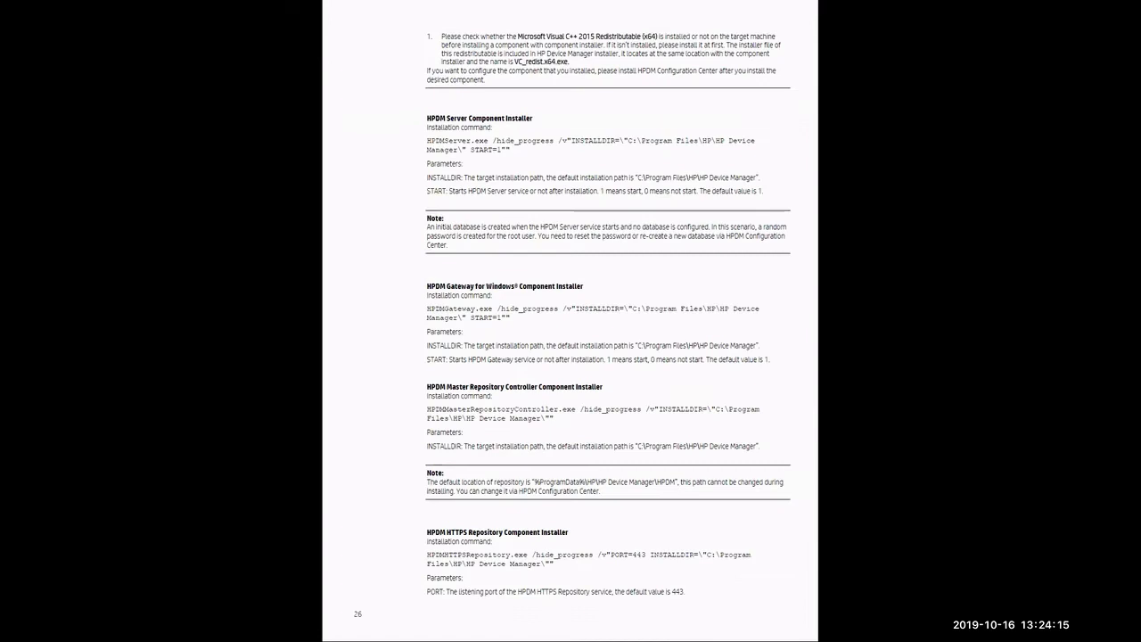
pyautogui.scroll(-3)
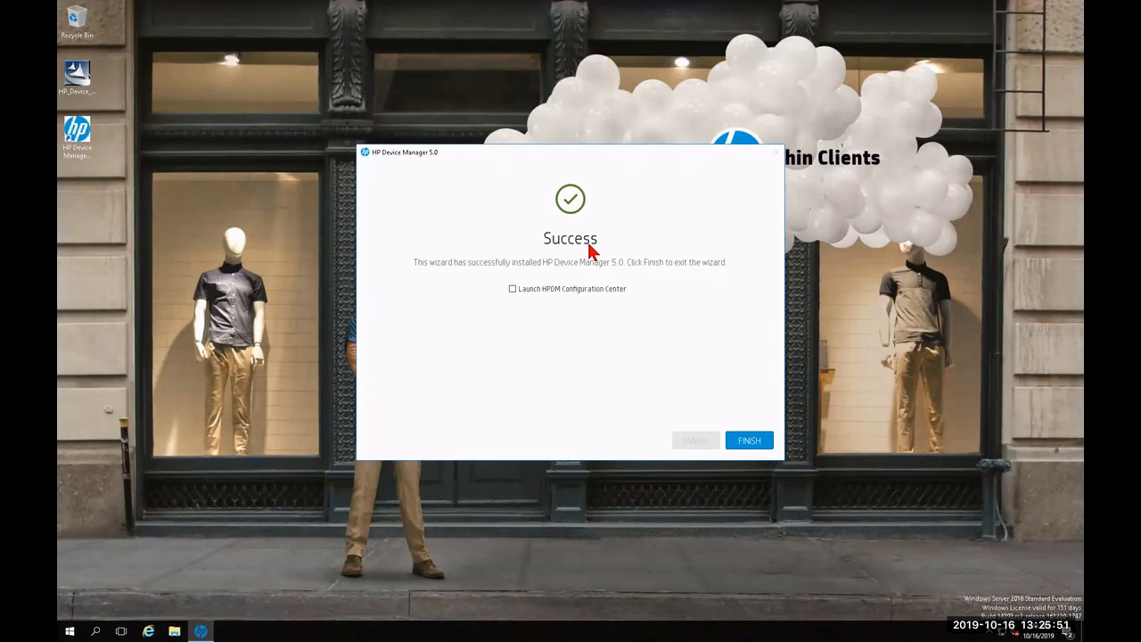
pyautogui.moveTo(544, 299)
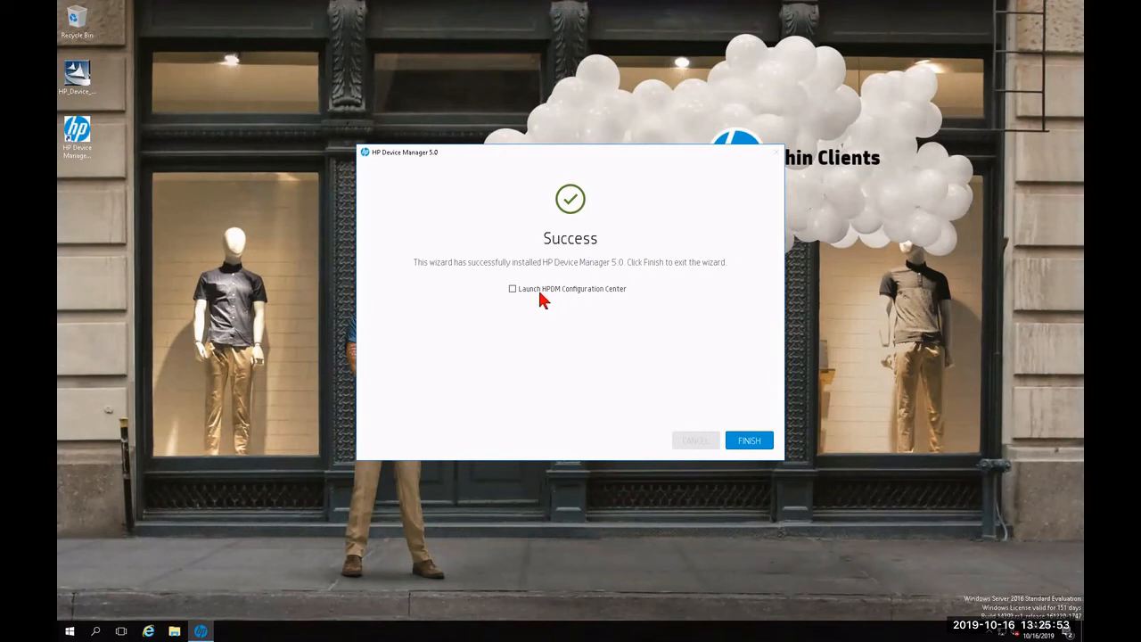
pyautogui.moveTo(605, 300)
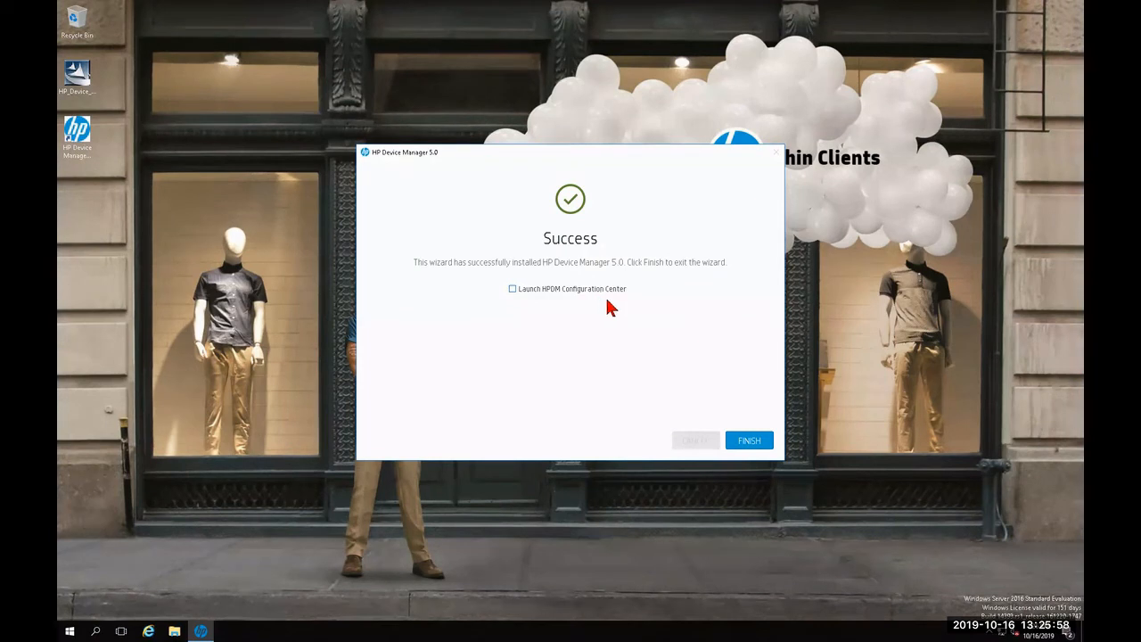
pyautogui.moveTo(729, 410)
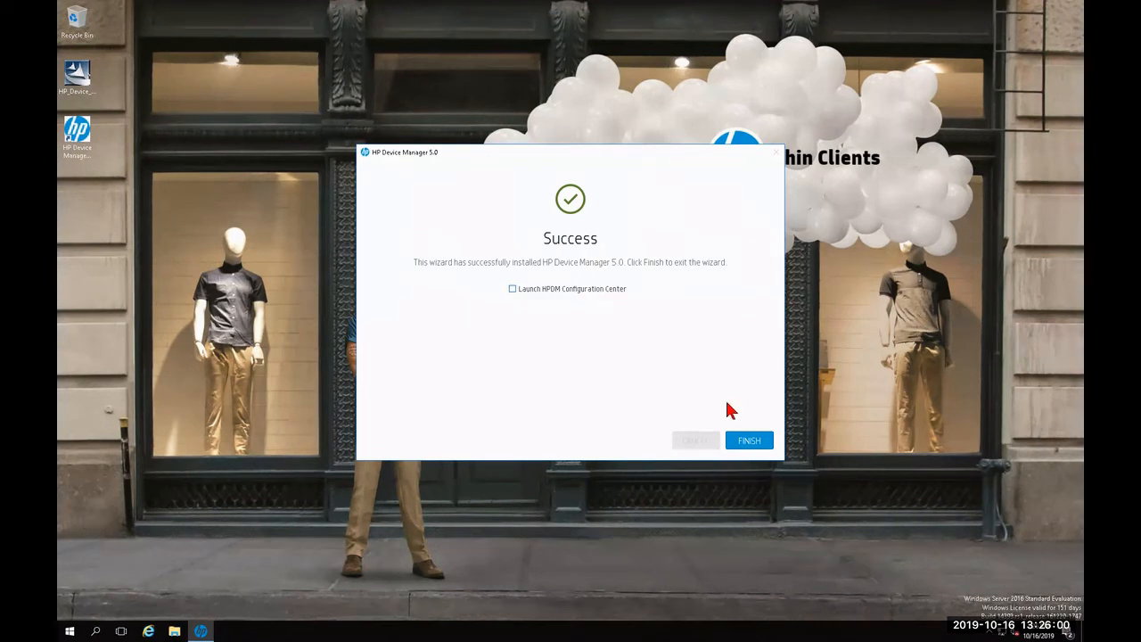
# Close the Success page with Launch HPDM Configuration Center left unchecked
pyautogui.click(749, 440)
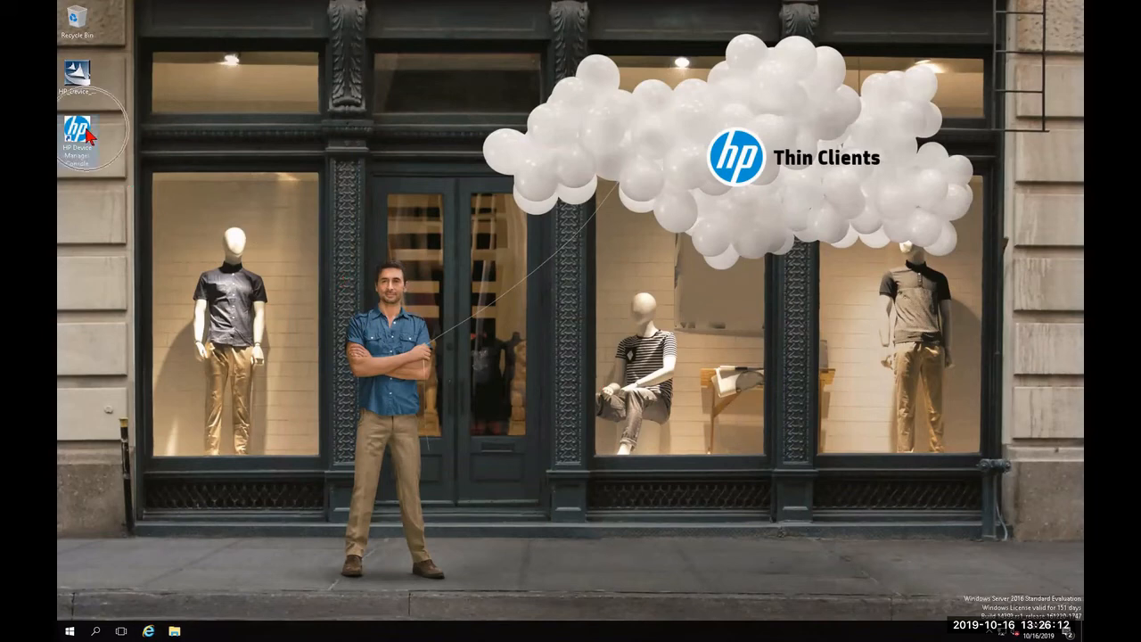
pyautogui.moveTo(78, 143)
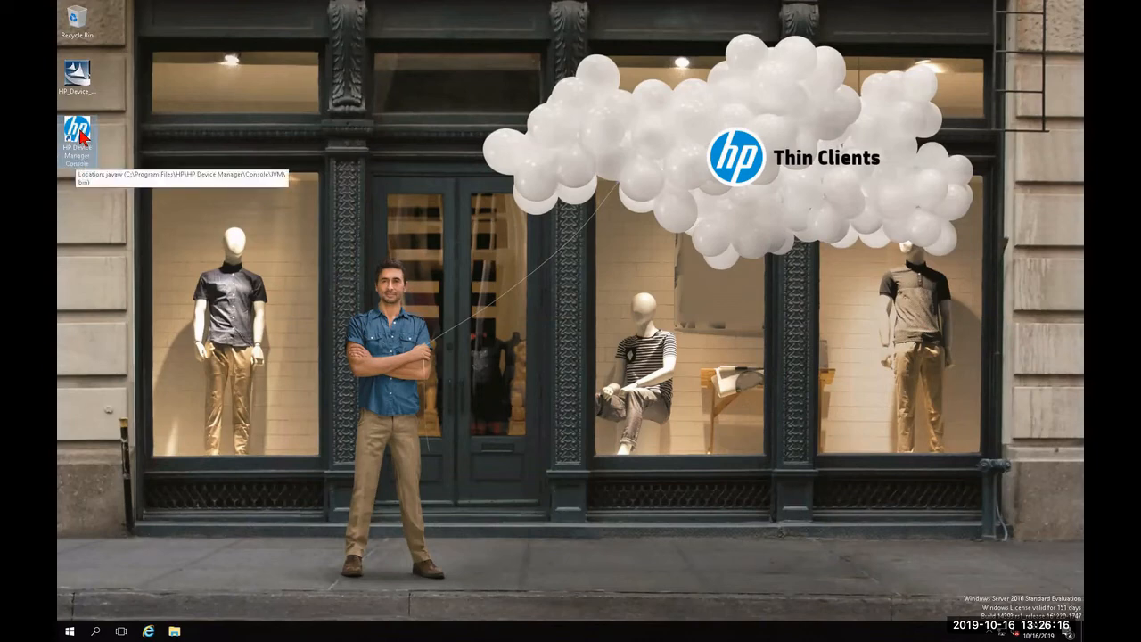
# Launch the HP Device Manager Console shortcut and set the new root password 'password'
pyautogui.doubleClick(78, 143)
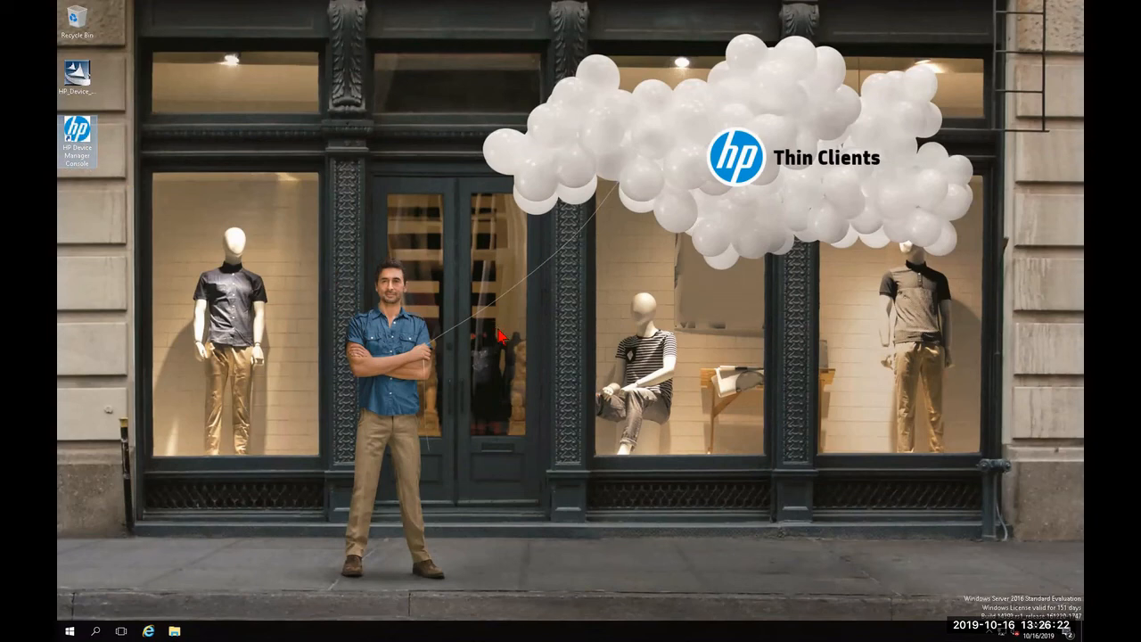
pyautogui.doubleClick(77, 143)
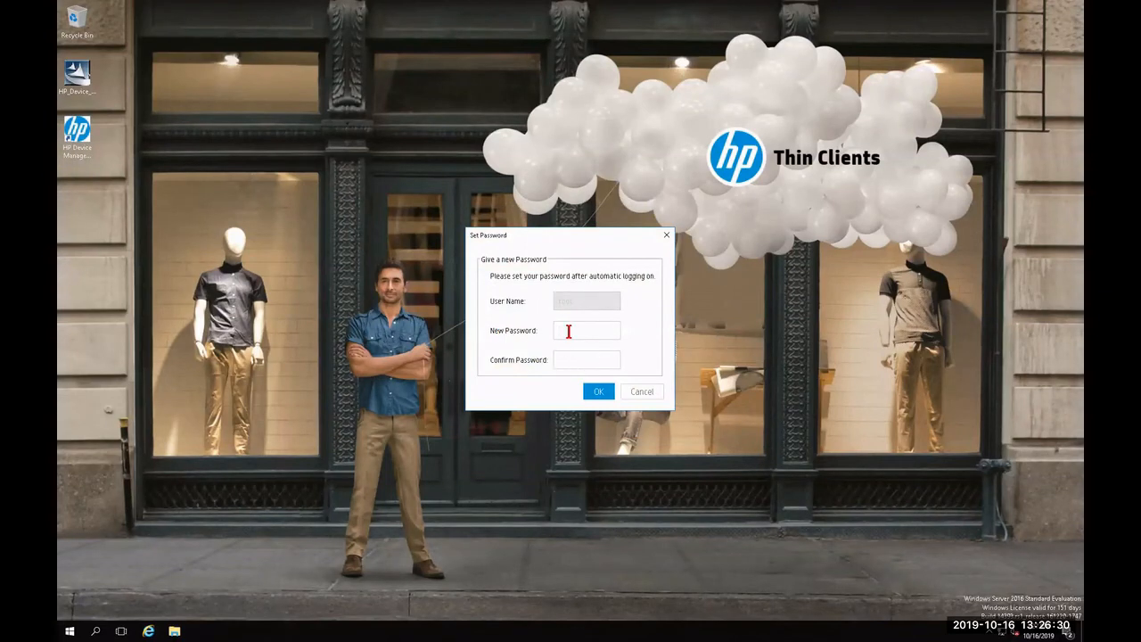
pyautogui.write('password')
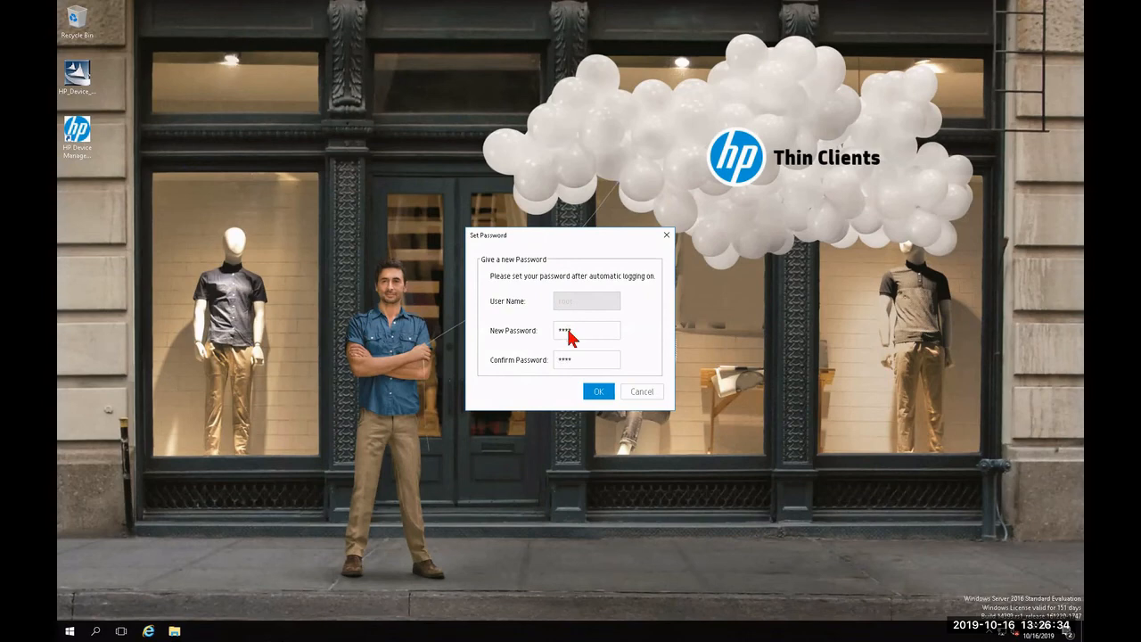
pyautogui.click(598, 392)
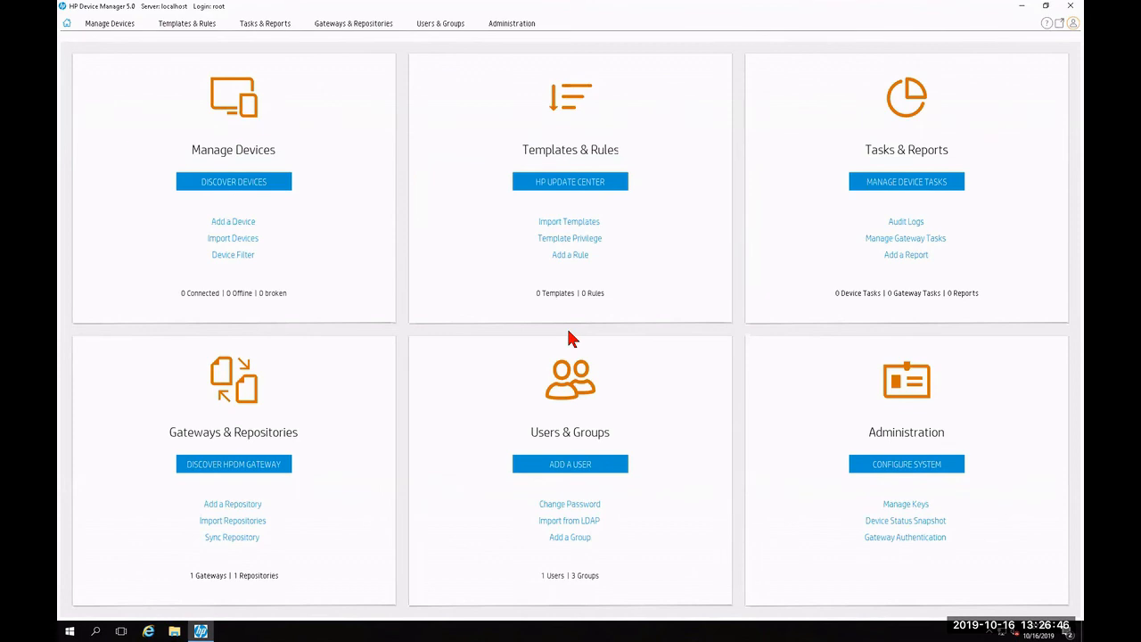
pyautogui.moveTo(260, 127)
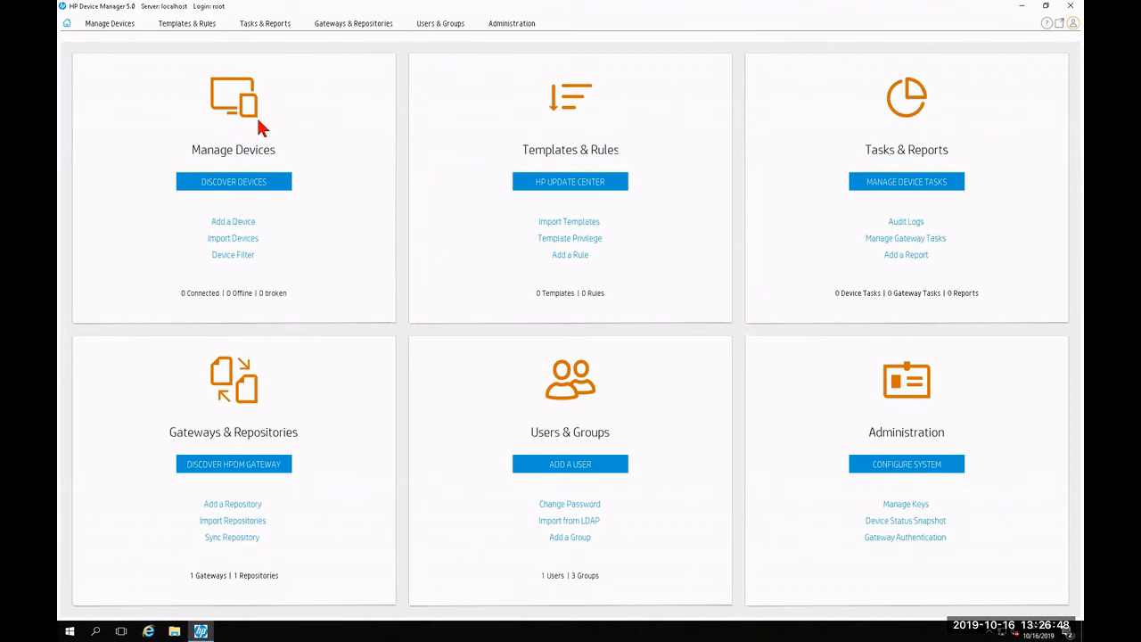
pyautogui.moveTo(336, 27)
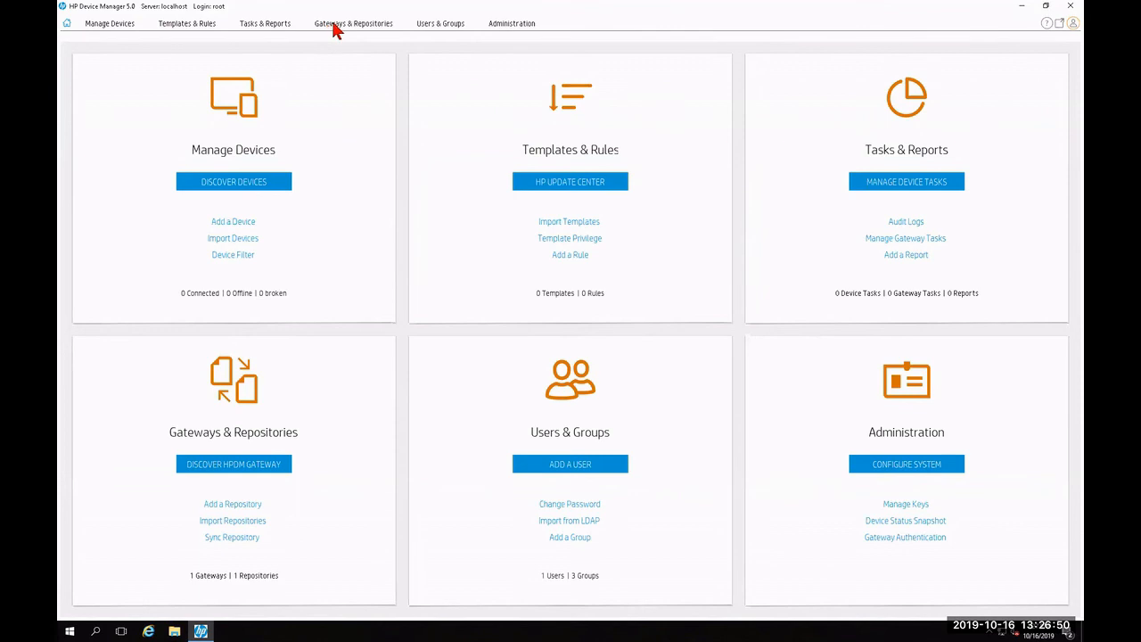
# Check the Gateways & Repositories view, then launch device discovery for gateway Cloud1 by IP range
pyautogui.click(353, 23)
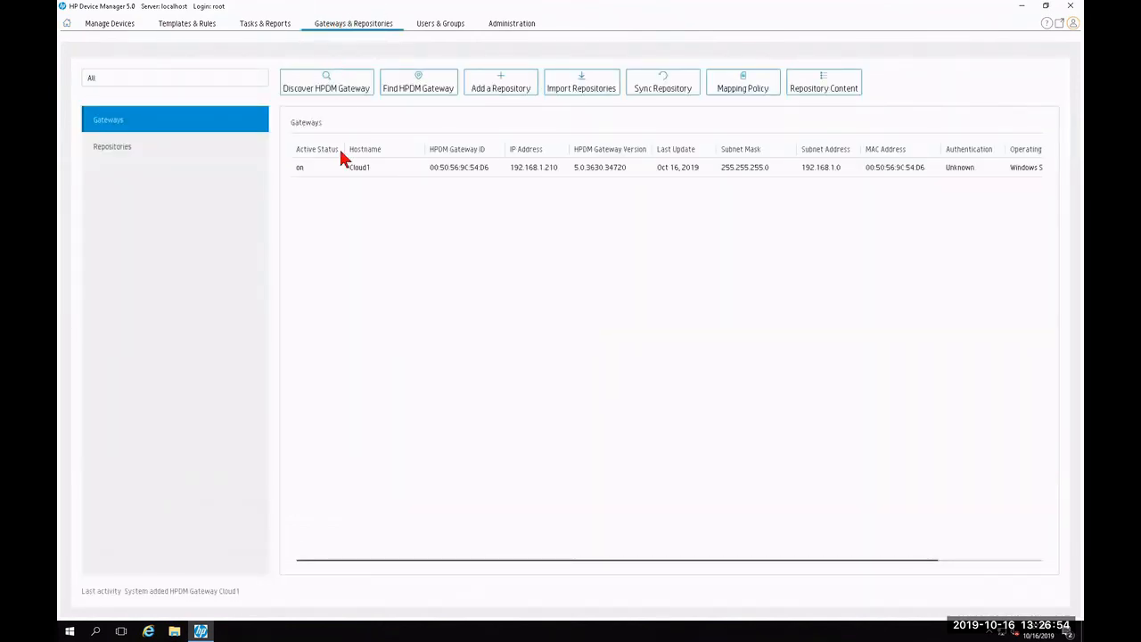
pyautogui.moveTo(426, 284)
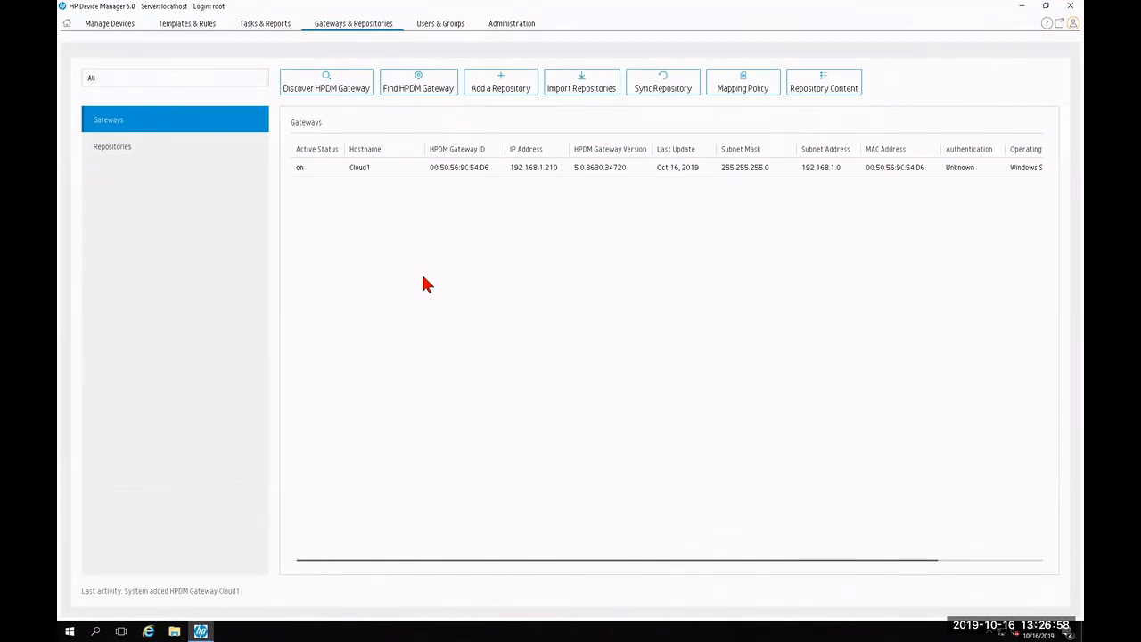
pyautogui.moveTo(114, 35)
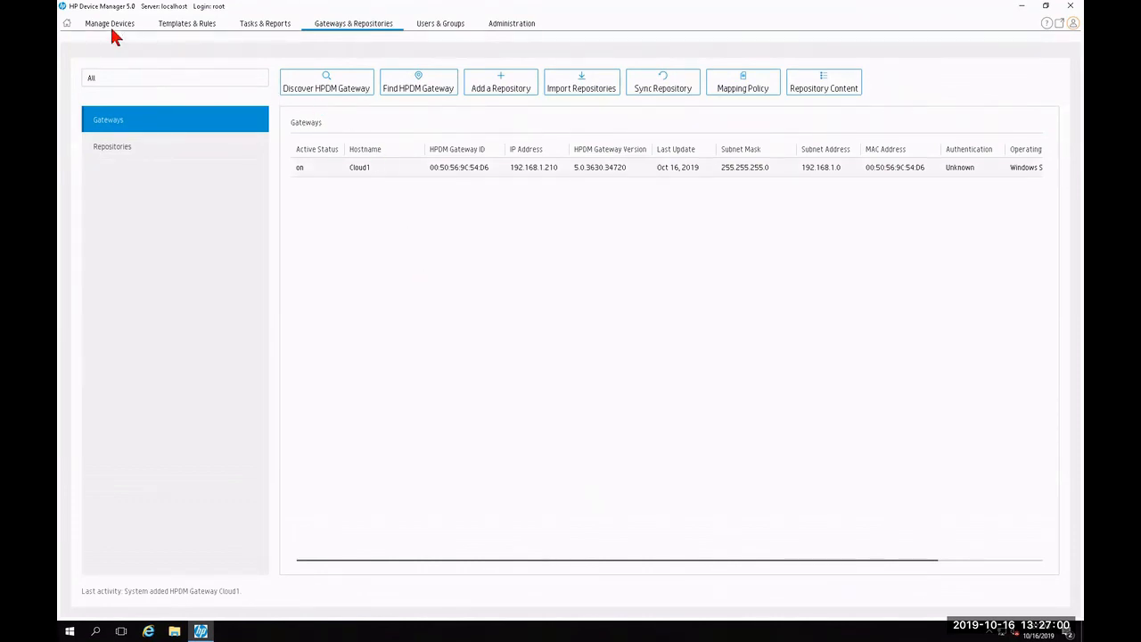
pyautogui.click(108, 23)
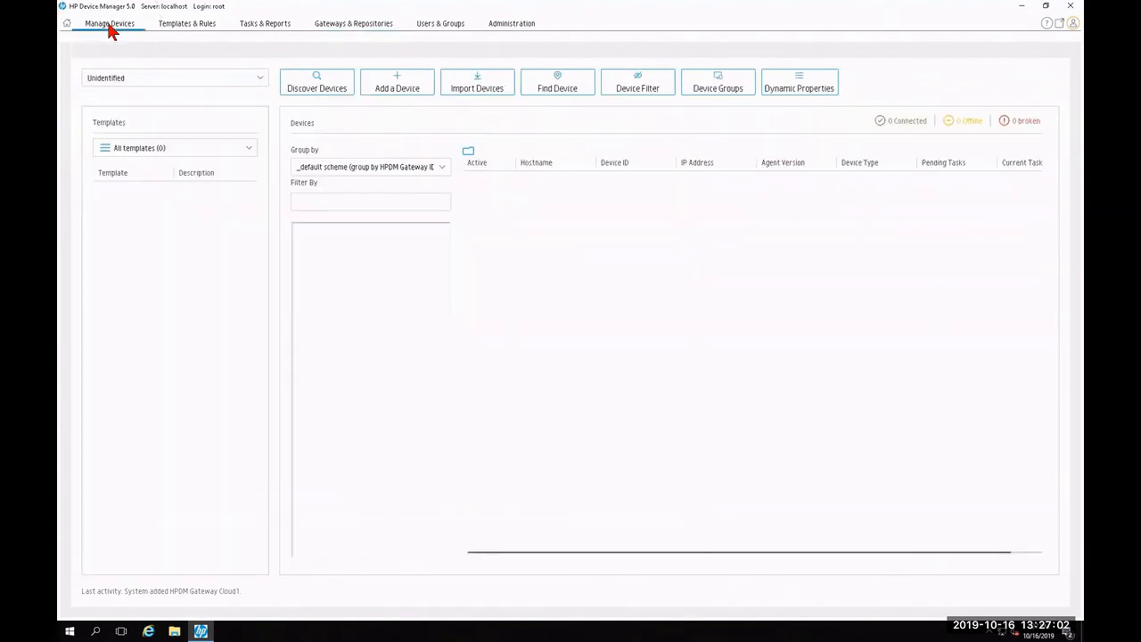
pyautogui.moveTo(316, 82)
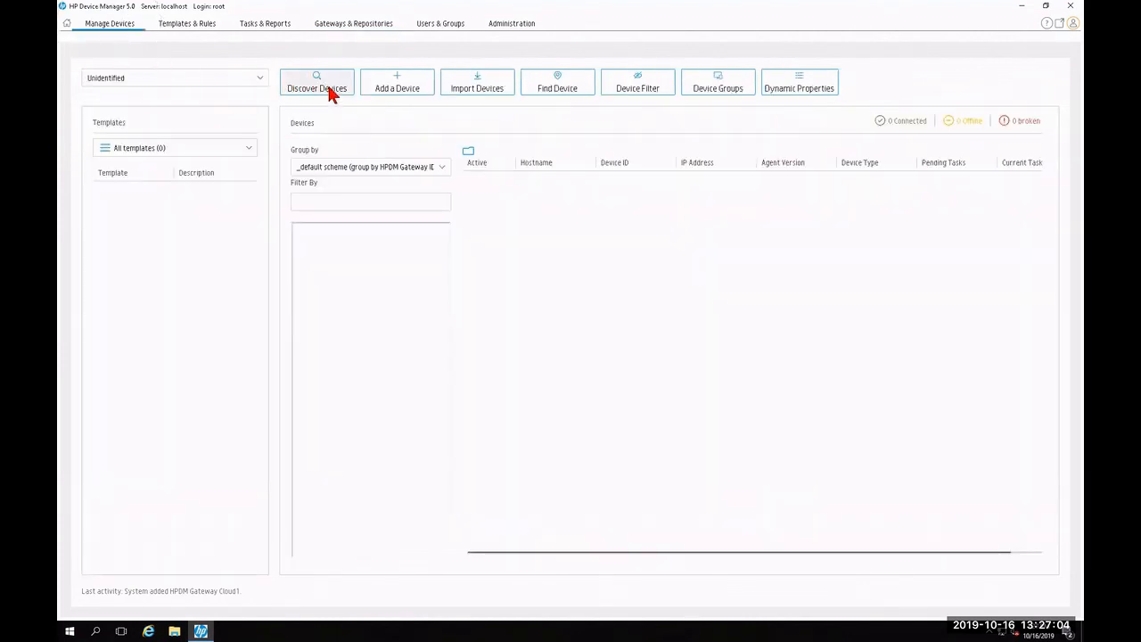
pyautogui.click(316, 82)
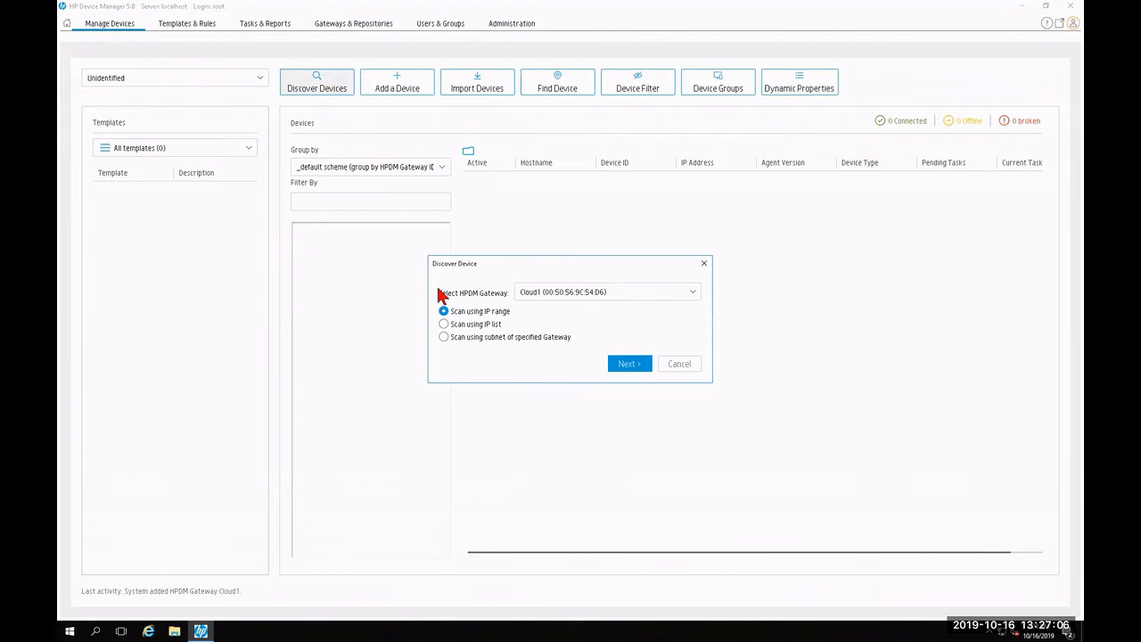
pyautogui.moveTo(450, 359)
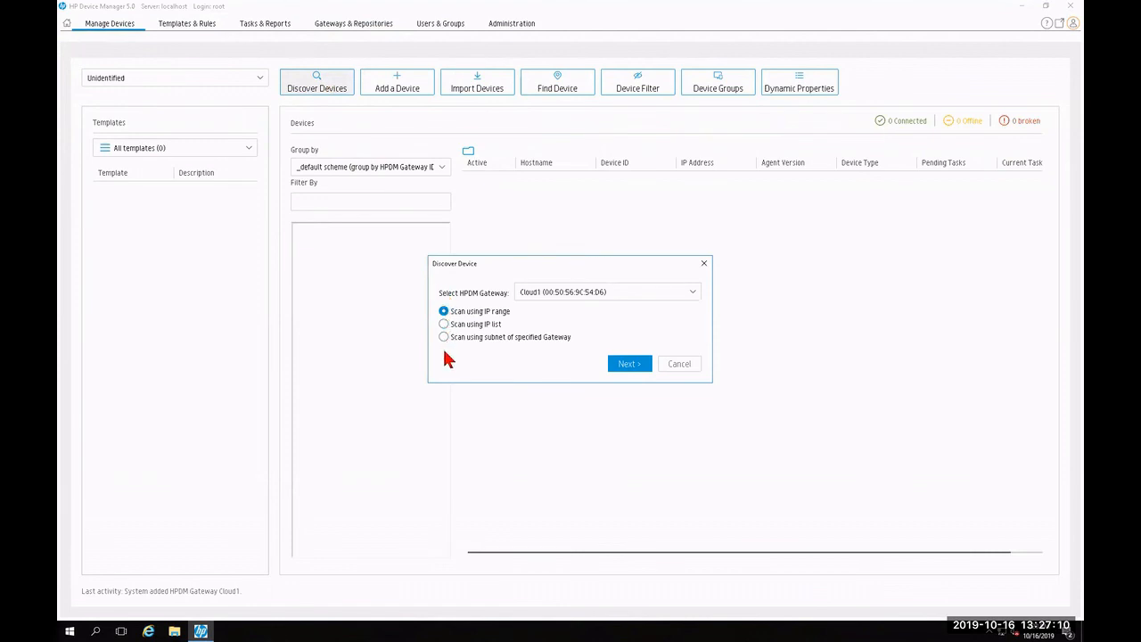
pyautogui.moveTo(443, 341)
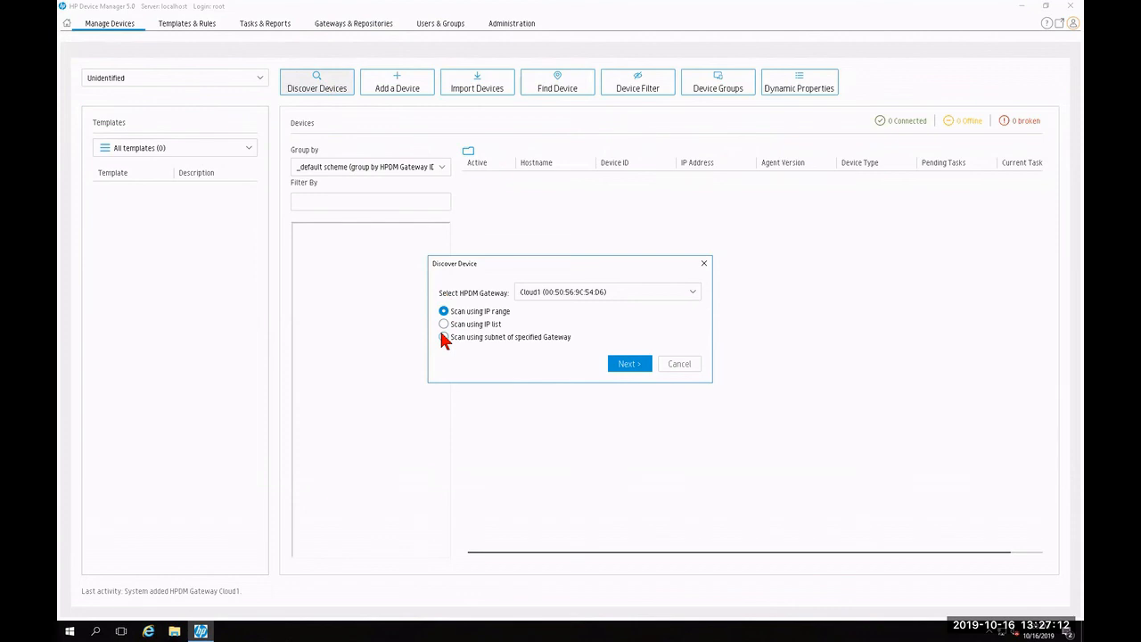